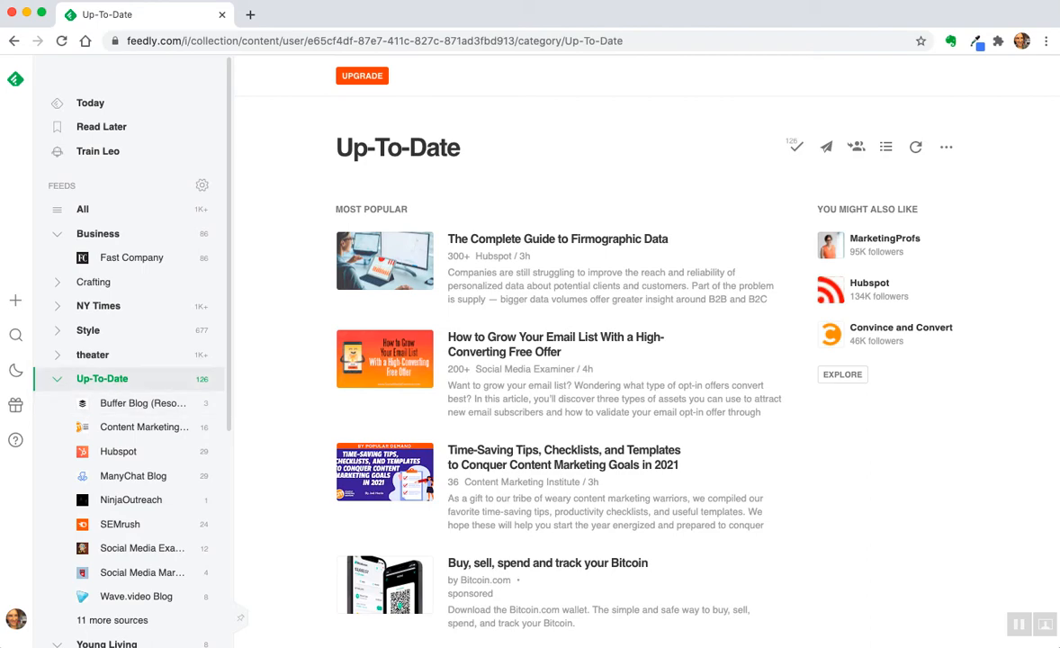
Step: Open the theater feed's 'best theatre shows of 2020' article and copy its link
scroll(down, 3)
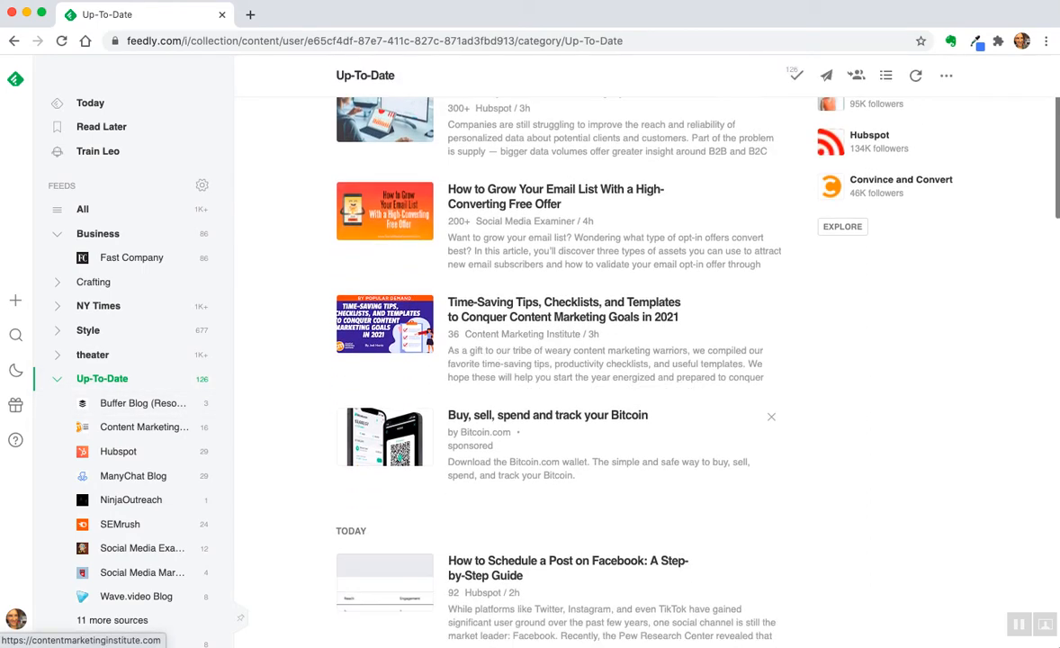
scroll(up, 3)
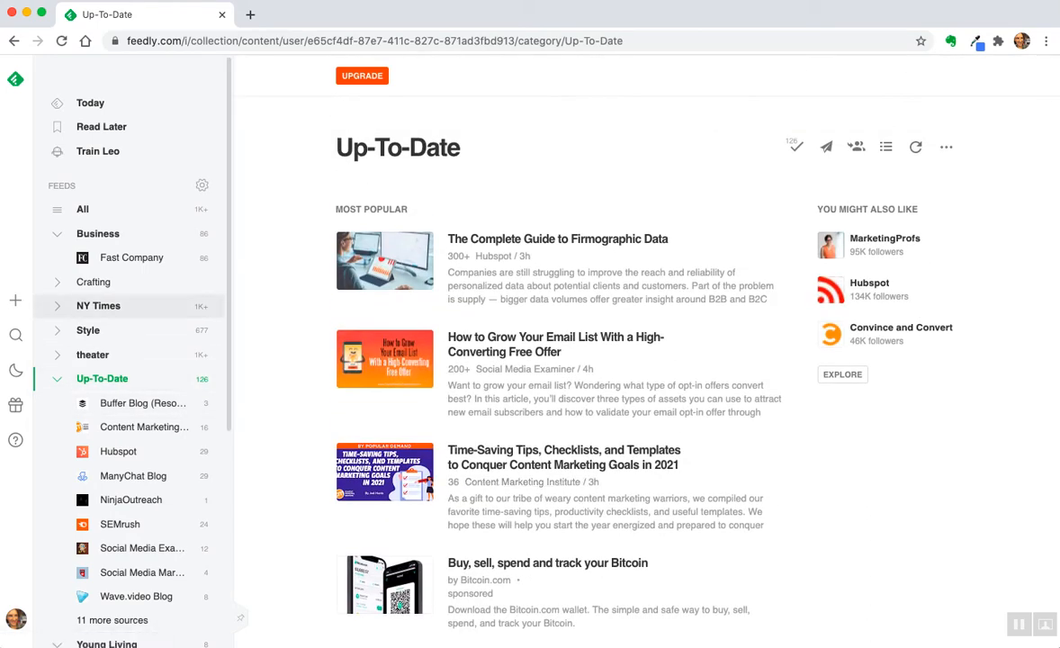
mouse_move(93, 281)
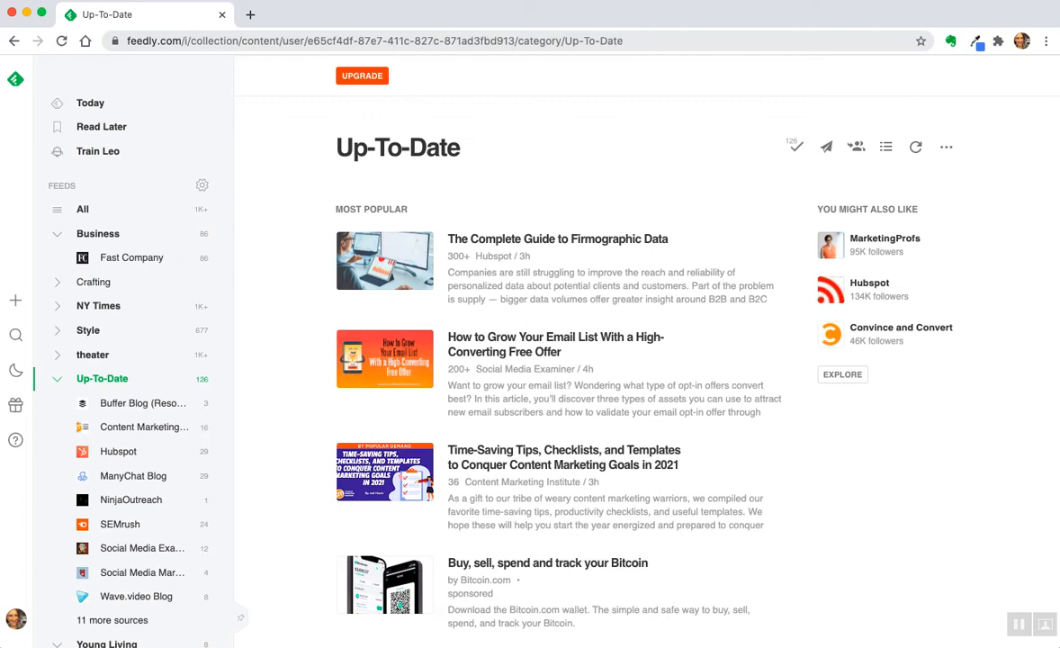
mouse_move(14, 299)
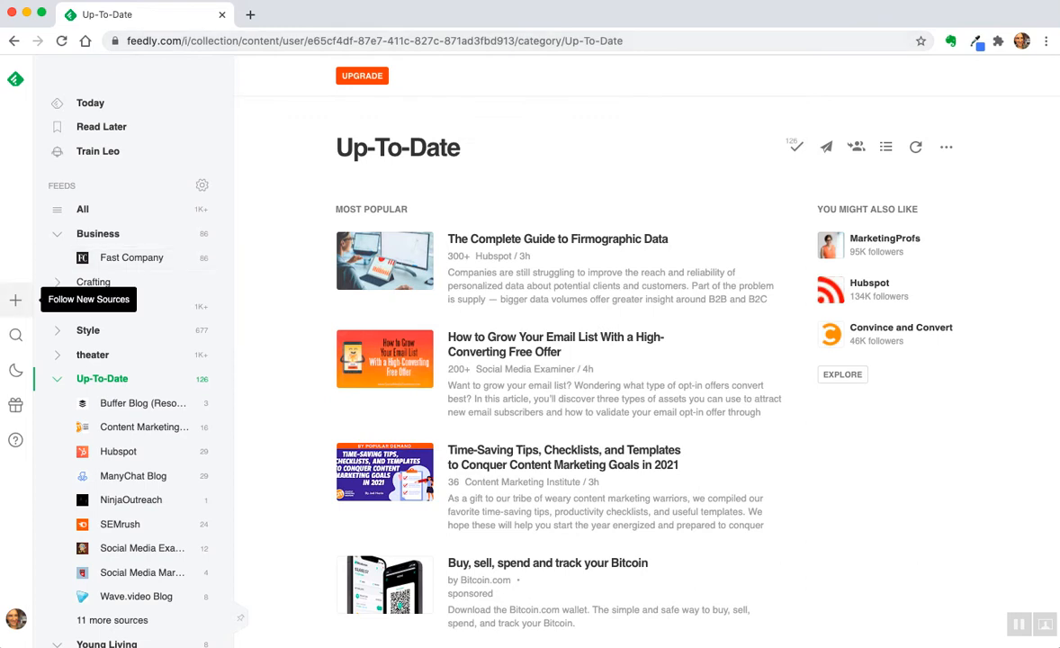
mouse_move(554, 344)
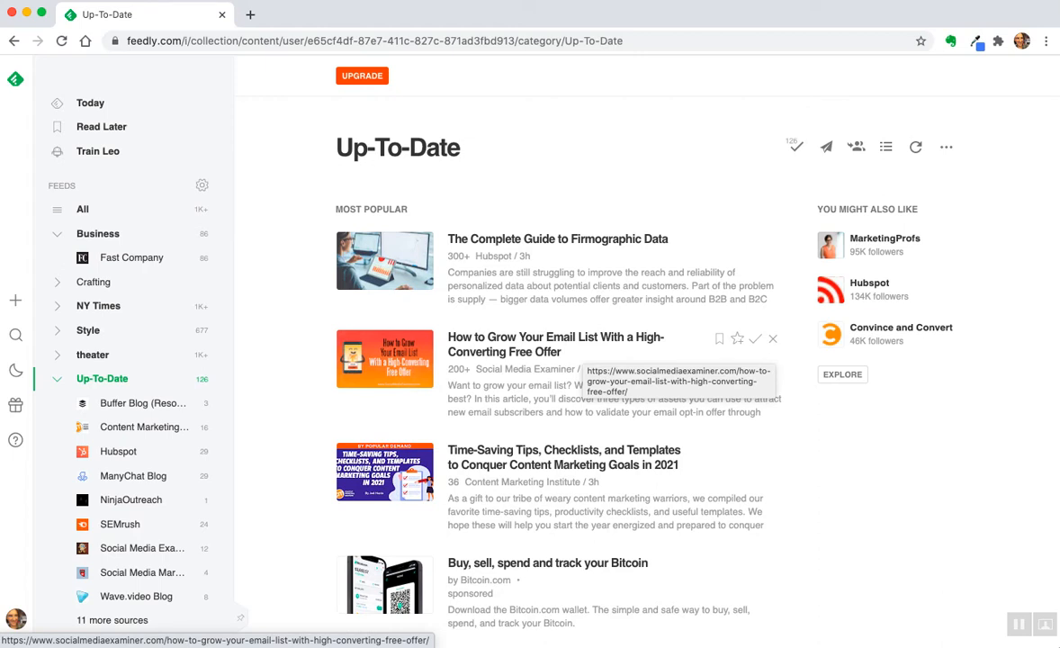
mouse_move(558, 261)
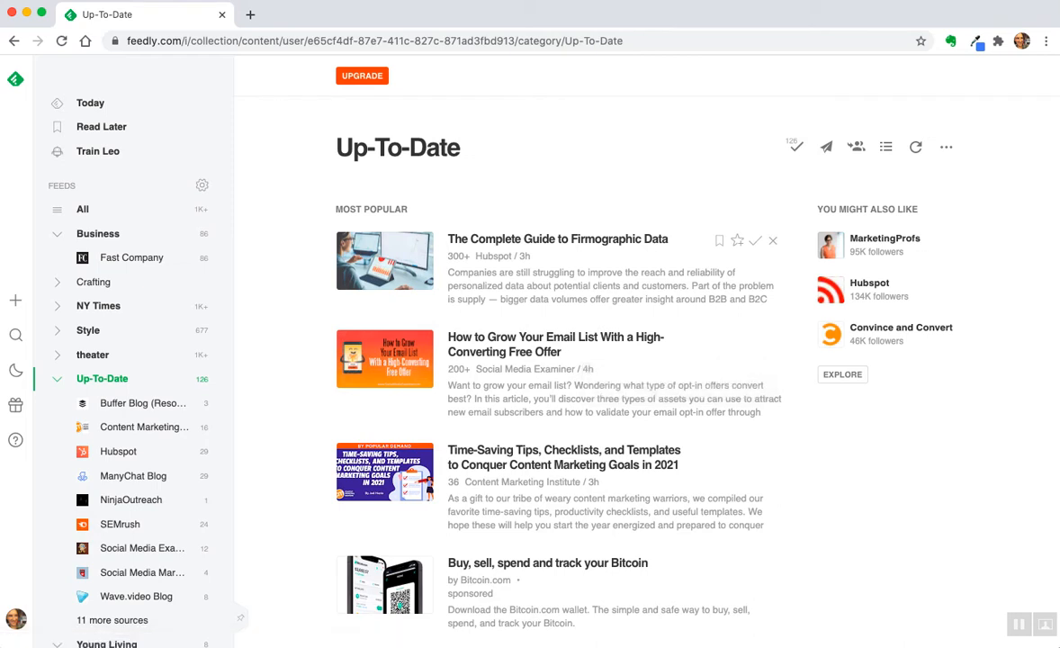
mouse_move(558, 238)
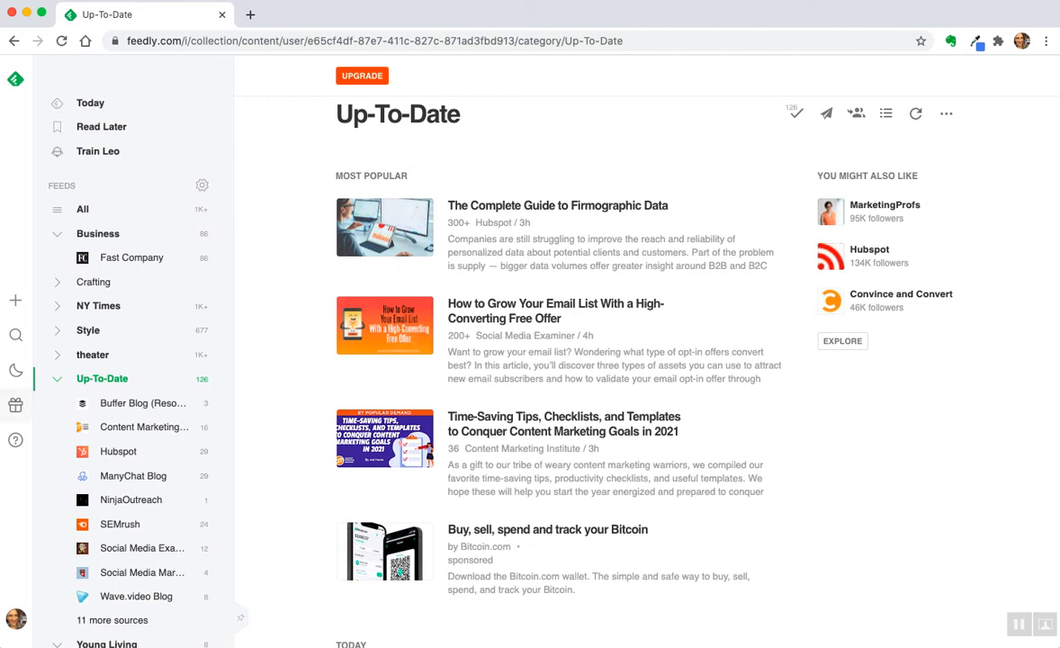
click(93, 353)
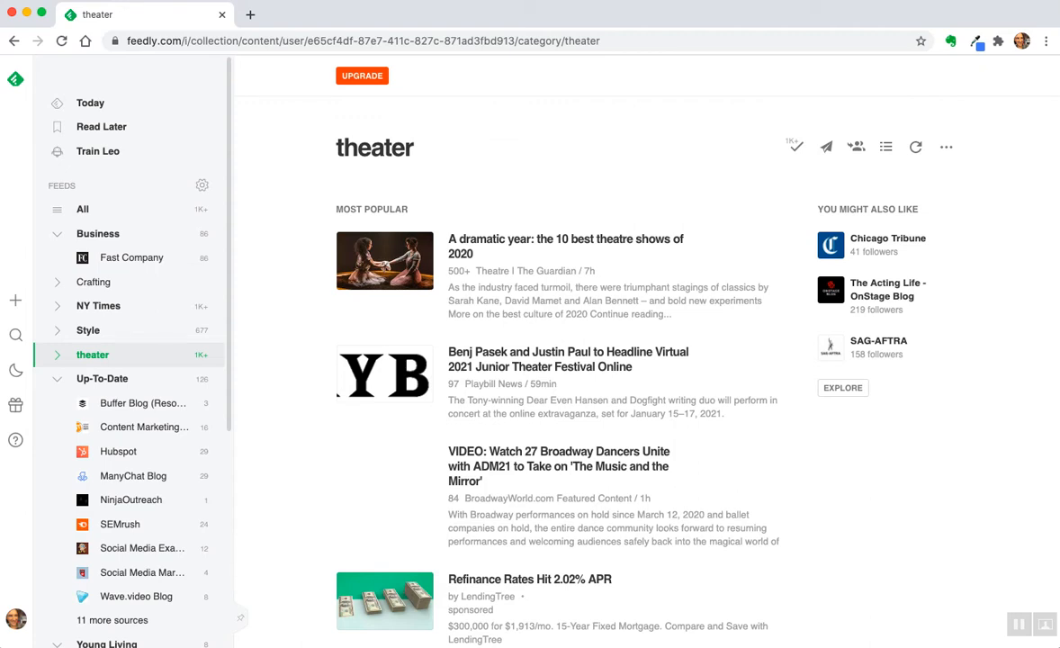
mouse_move(565, 245)
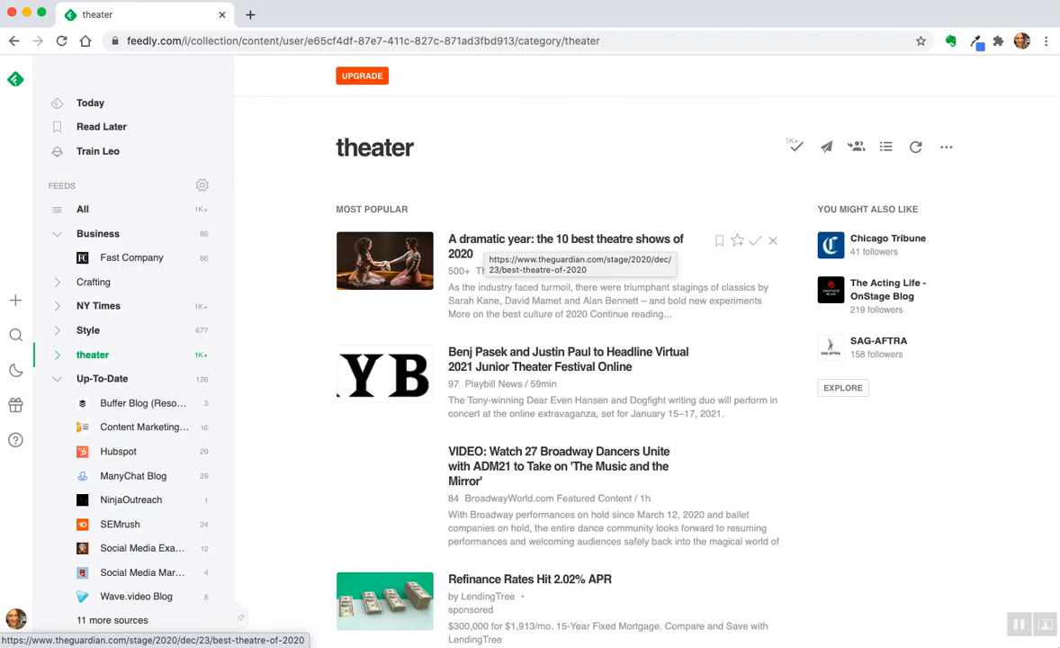
click(565, 244)
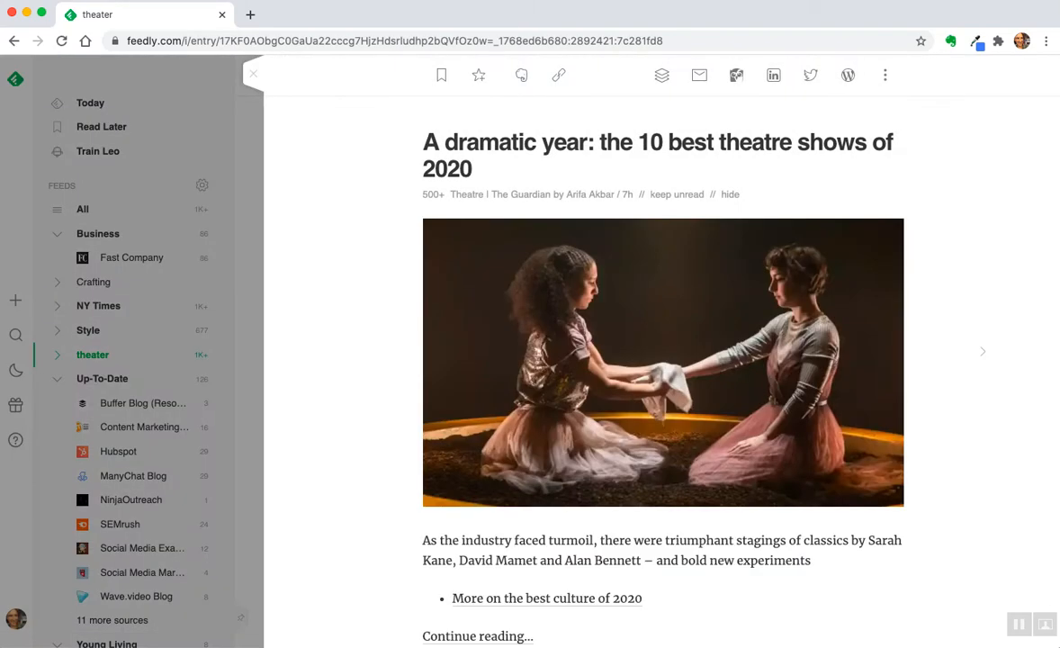
scroll(down, 3)
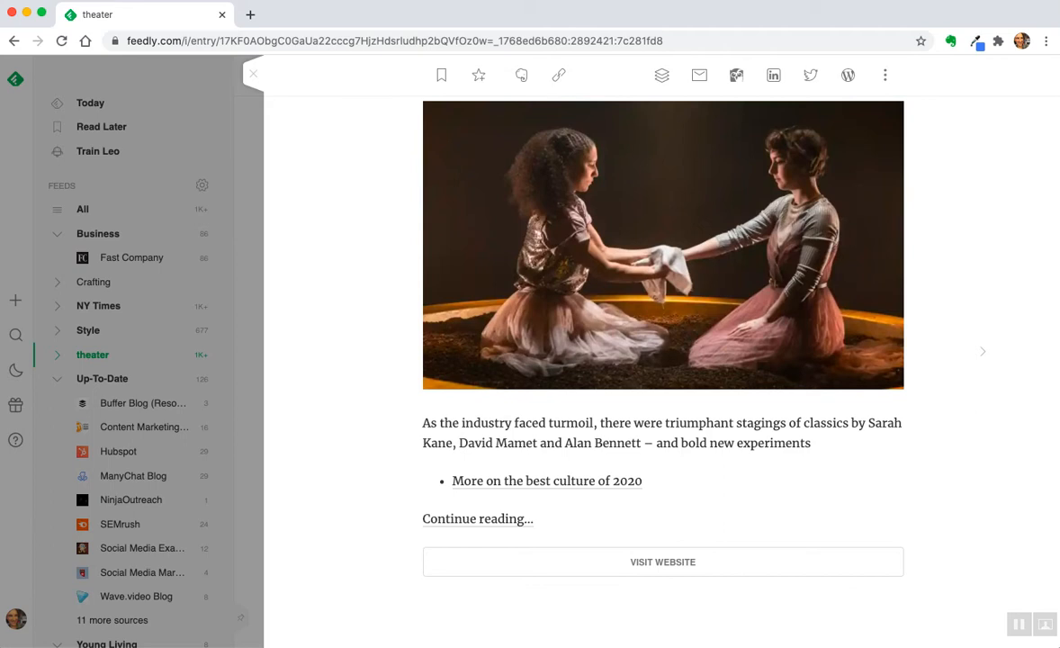
mouse_move(477, 518)
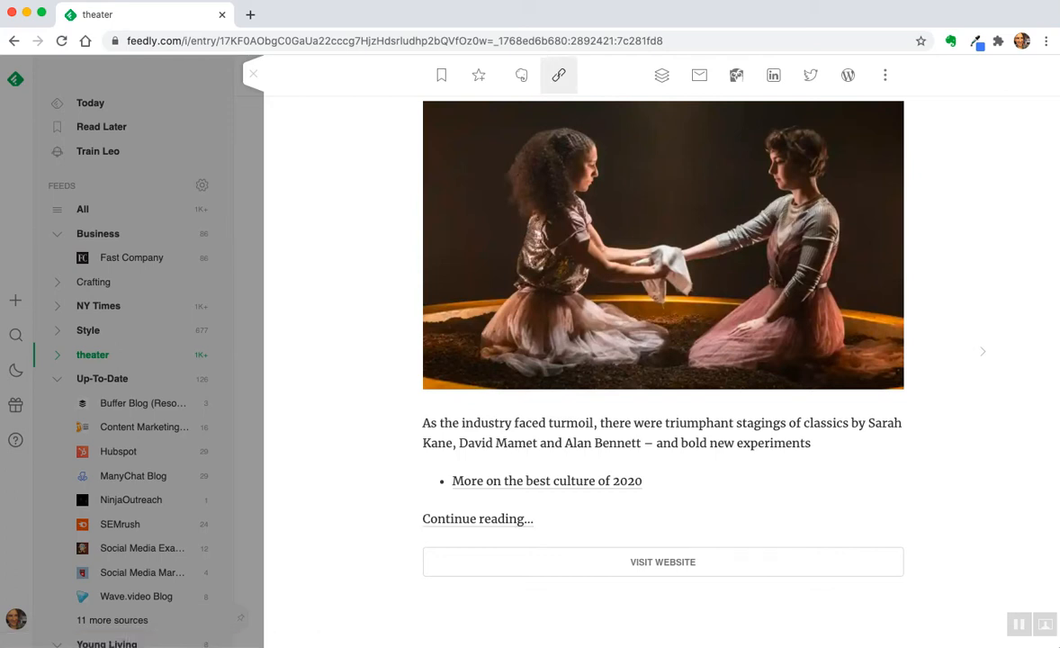
click(557, 75)
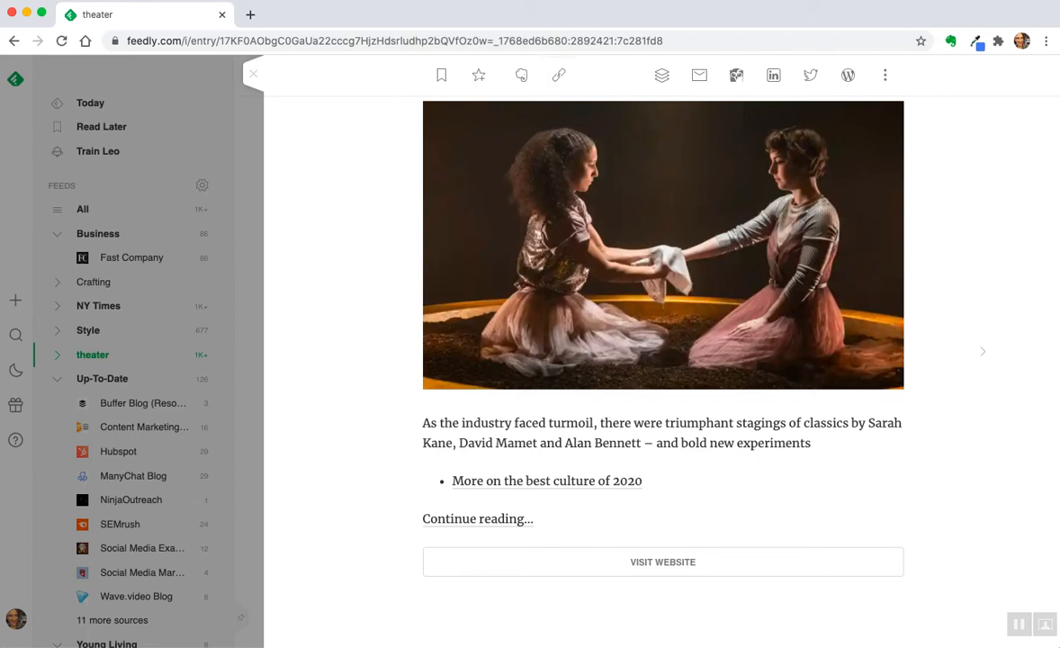
Step: Open the Guardian article in its own tab beside the Sniply link creator and scroll through it
click(558, 76)
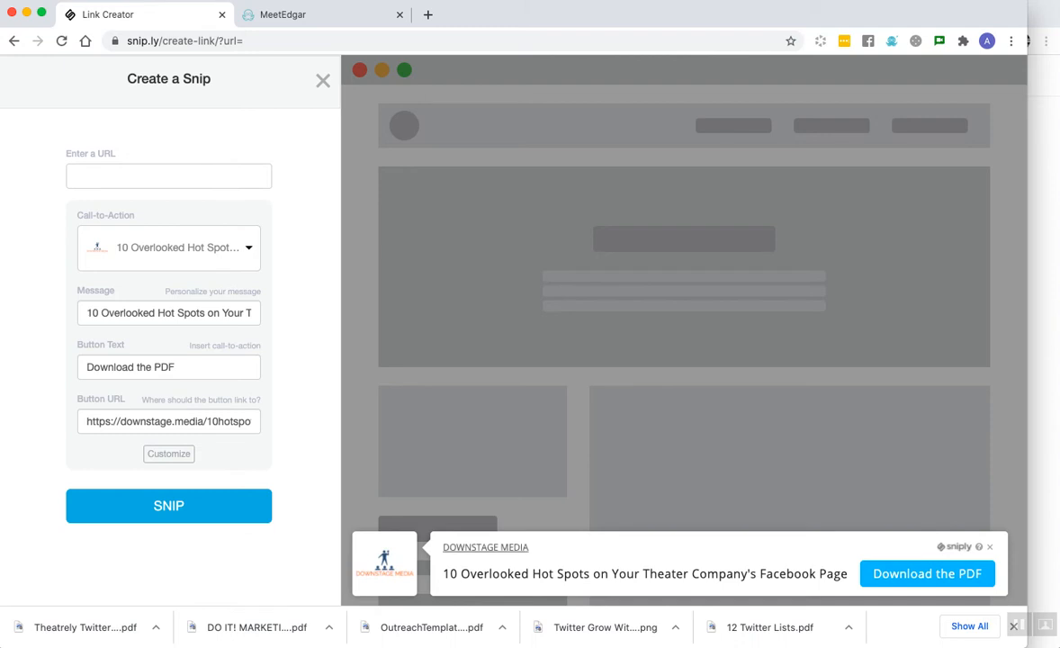
click(169, 176)
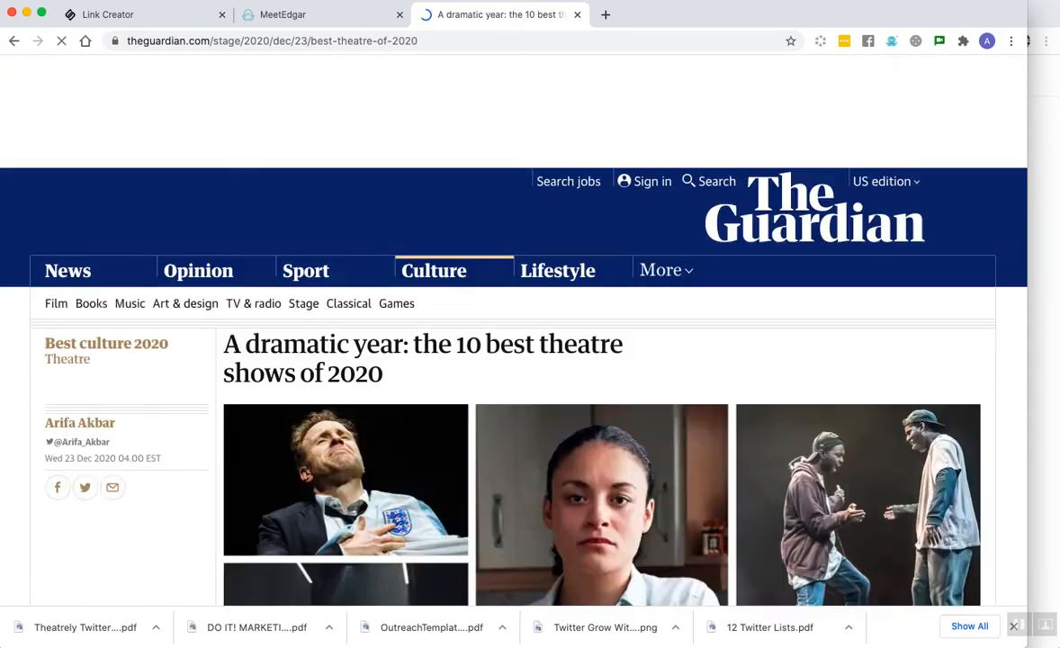
scroll(down, 3)
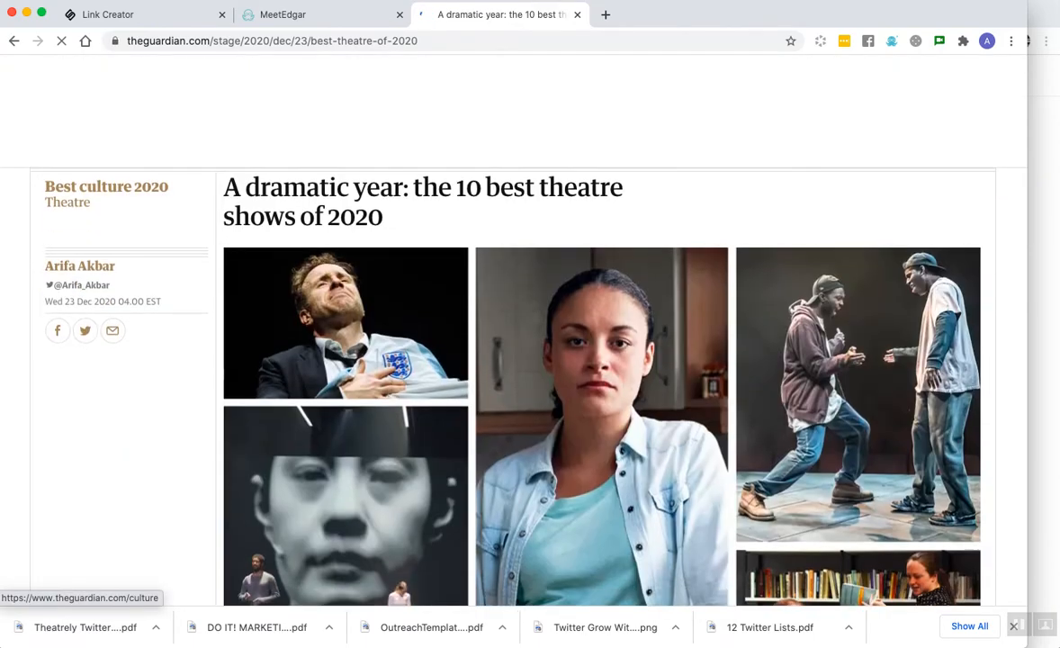
scroll(up, 3)
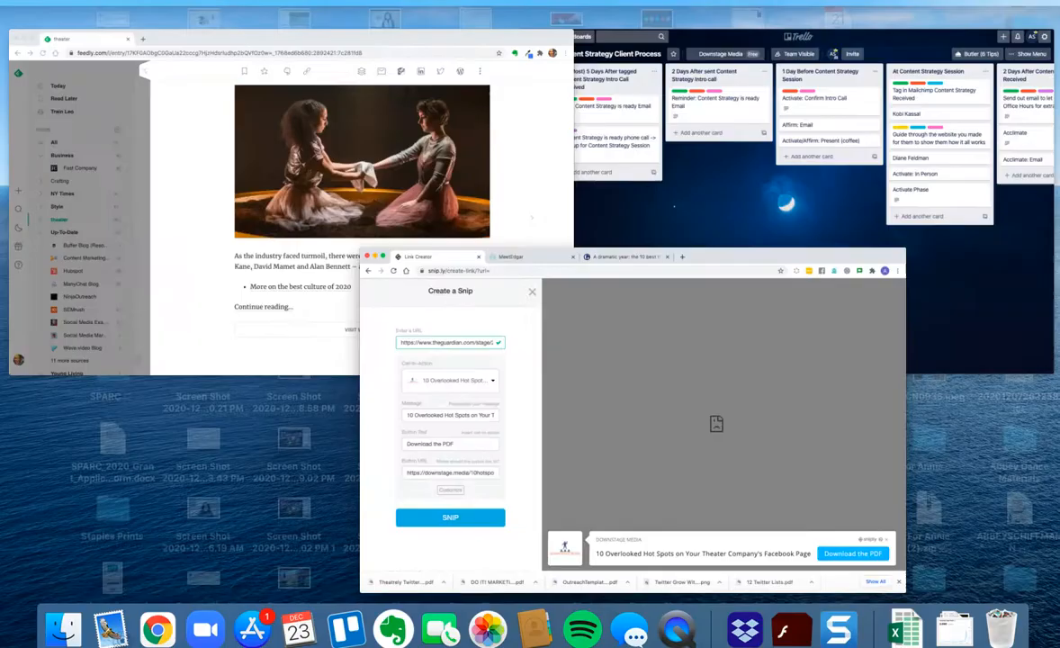
Step: Return to the theater feed, open the Benj Pasek and Justin Paul Playbill article and copy its link
click(532, 291)
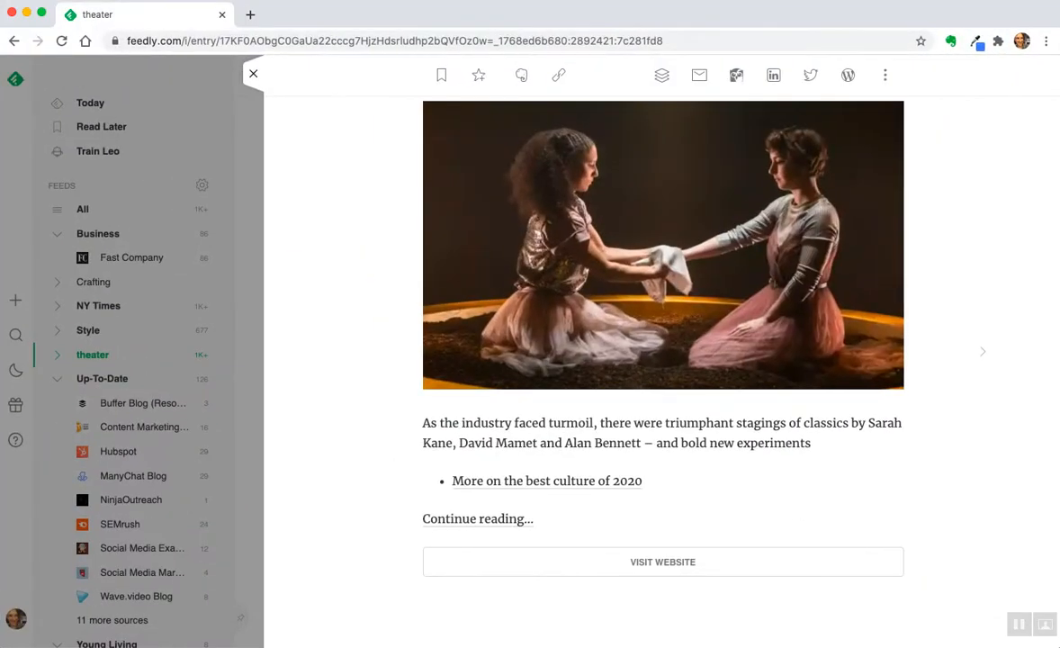
click(254, 74)
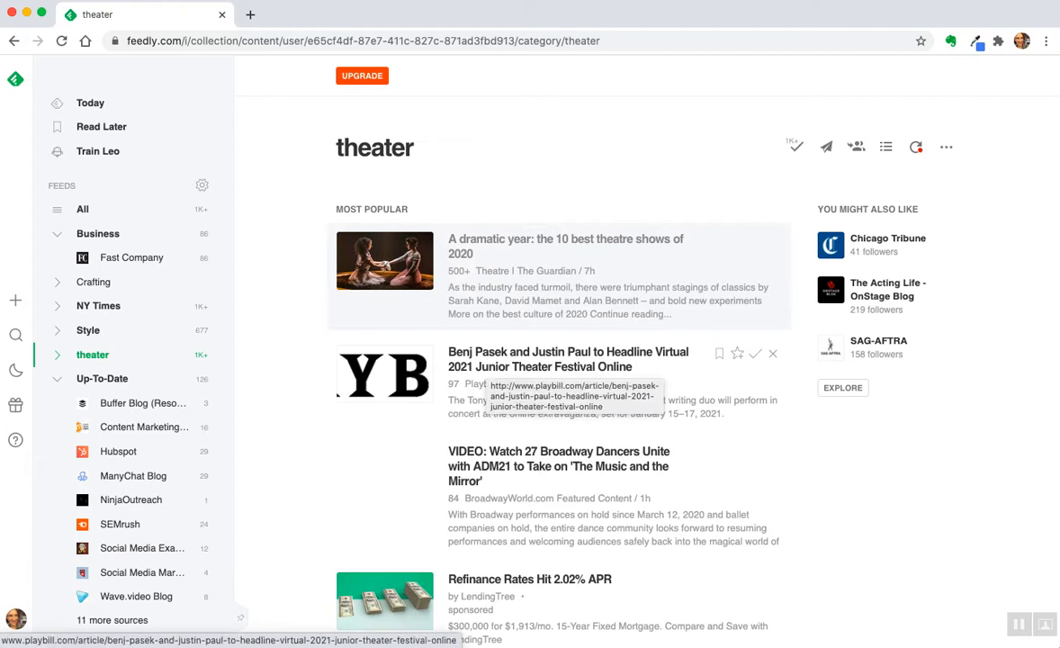
click(567, 360)
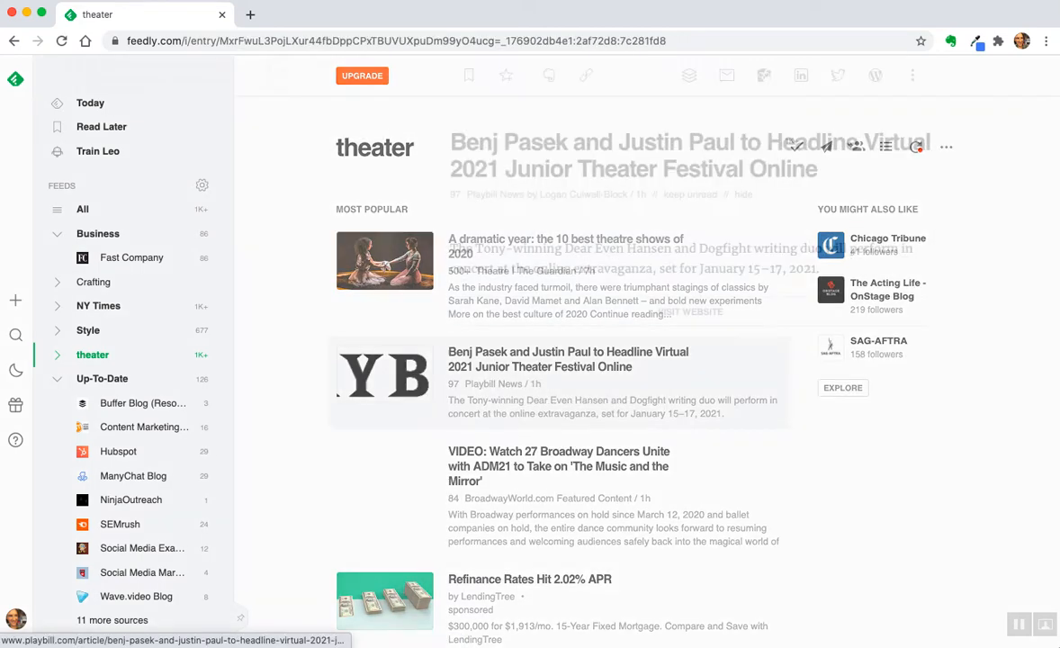
click(567, 358)
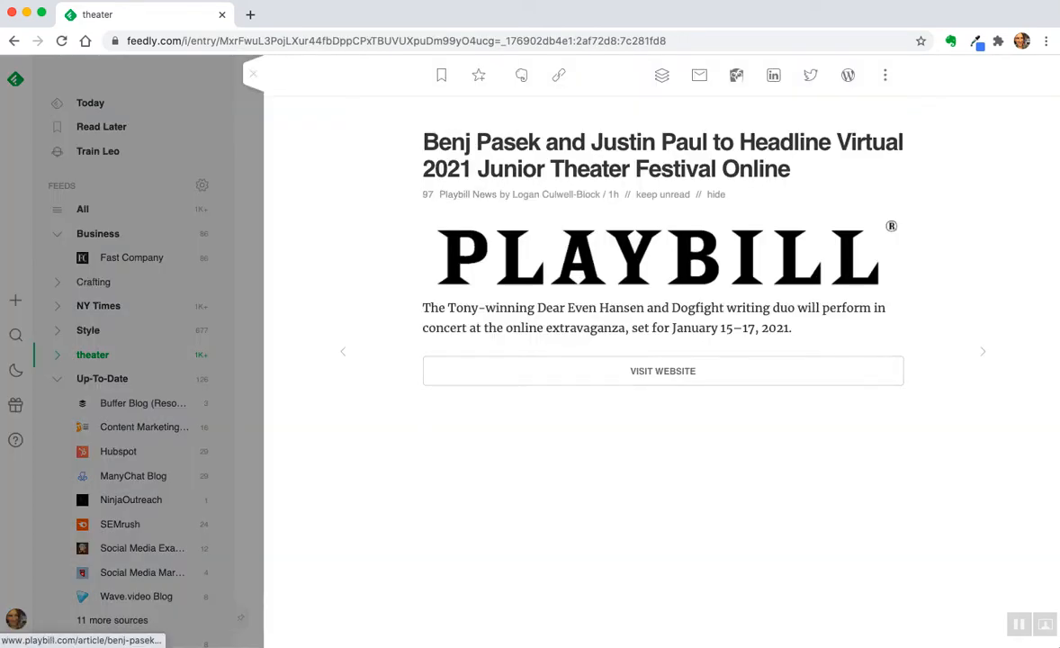
click(558, 75)
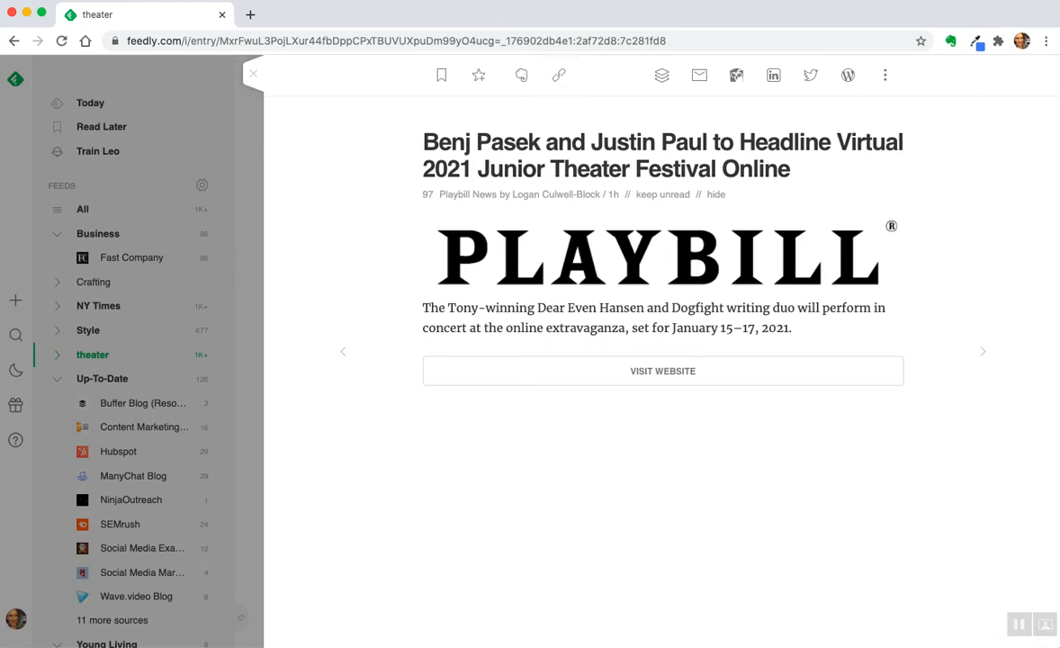
click(558, 75)
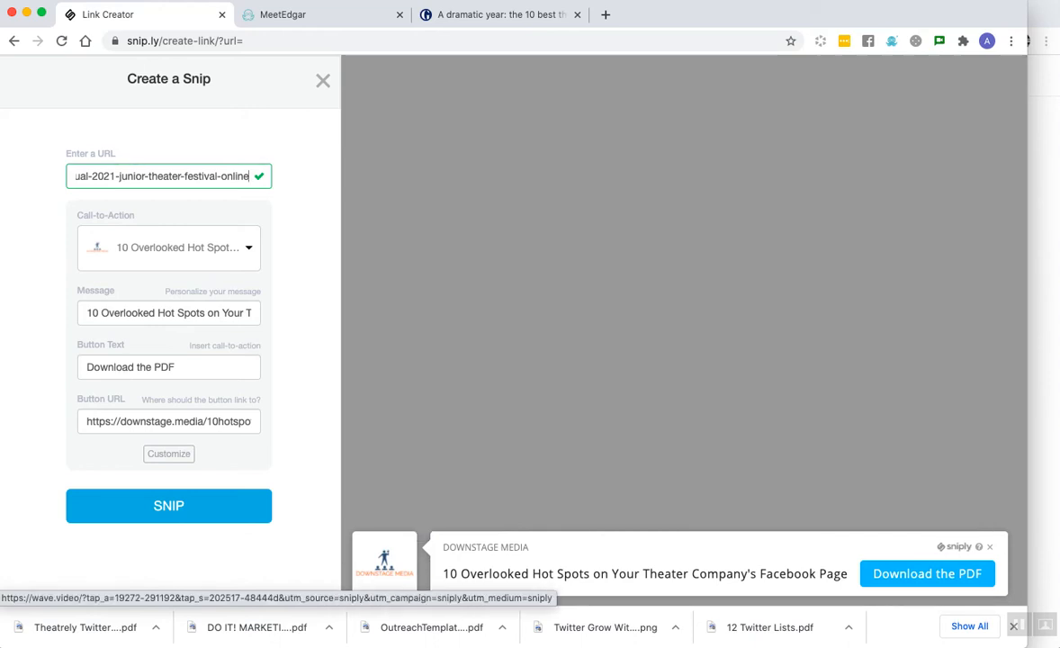
Step: Load the Playbill article into the snip and choose the 'Build and Engage Your Audience on Social Media' call-to-action
click(170, 503)
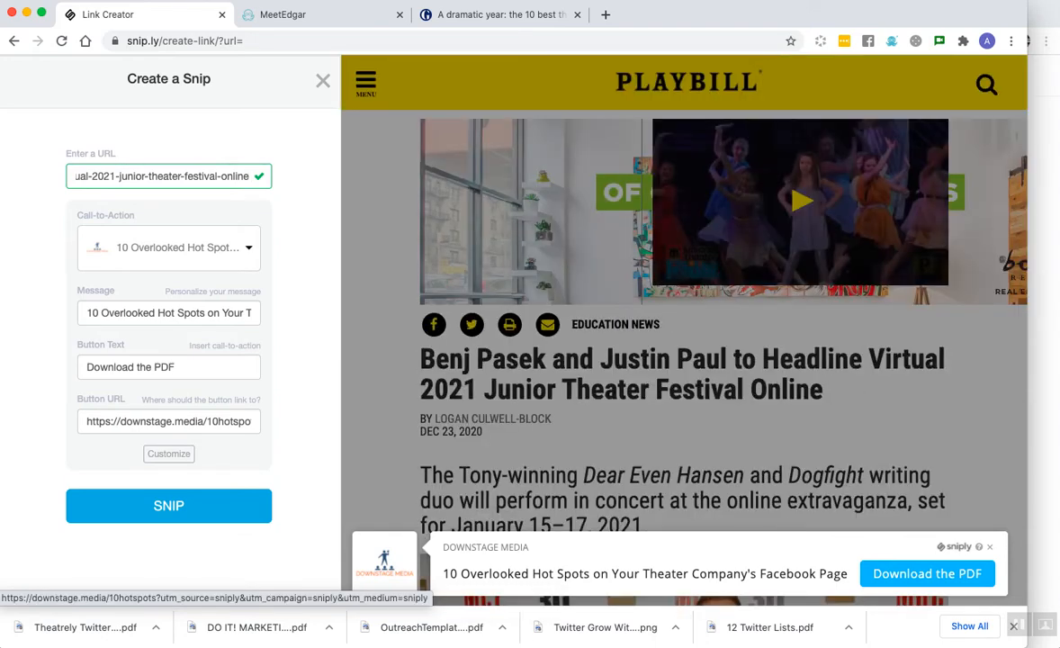
click(799, 200)
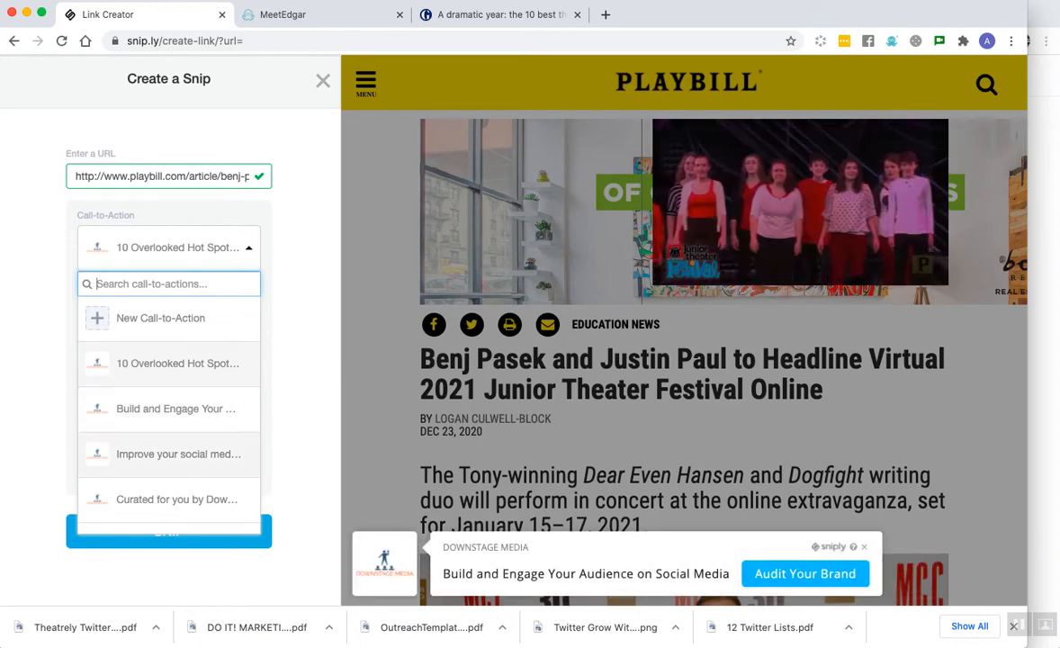
click(178, 454)
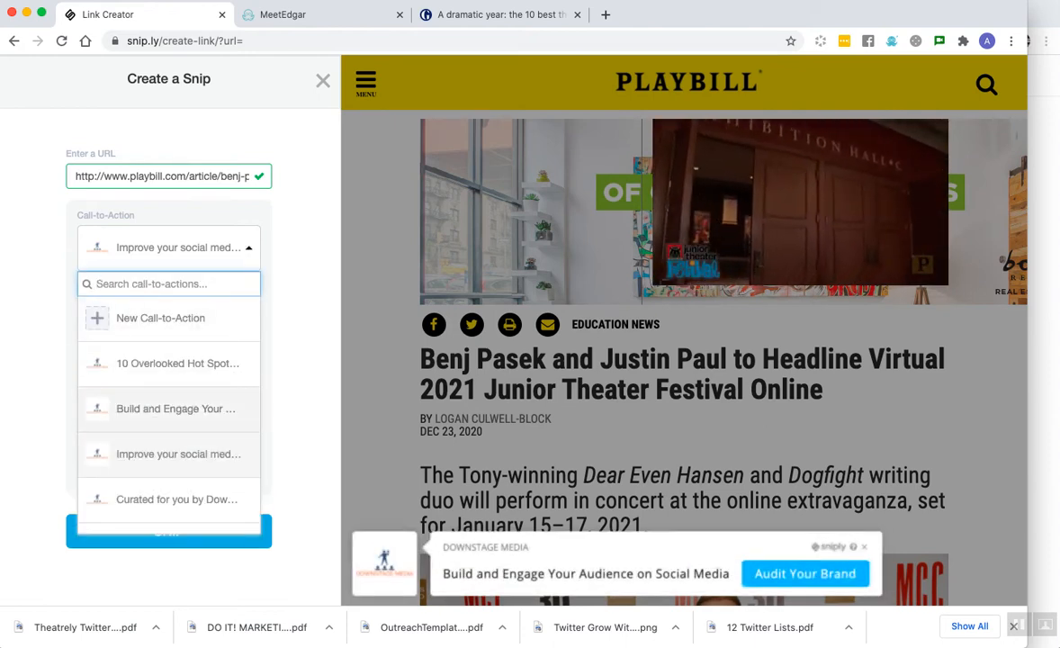
click(174, 408)
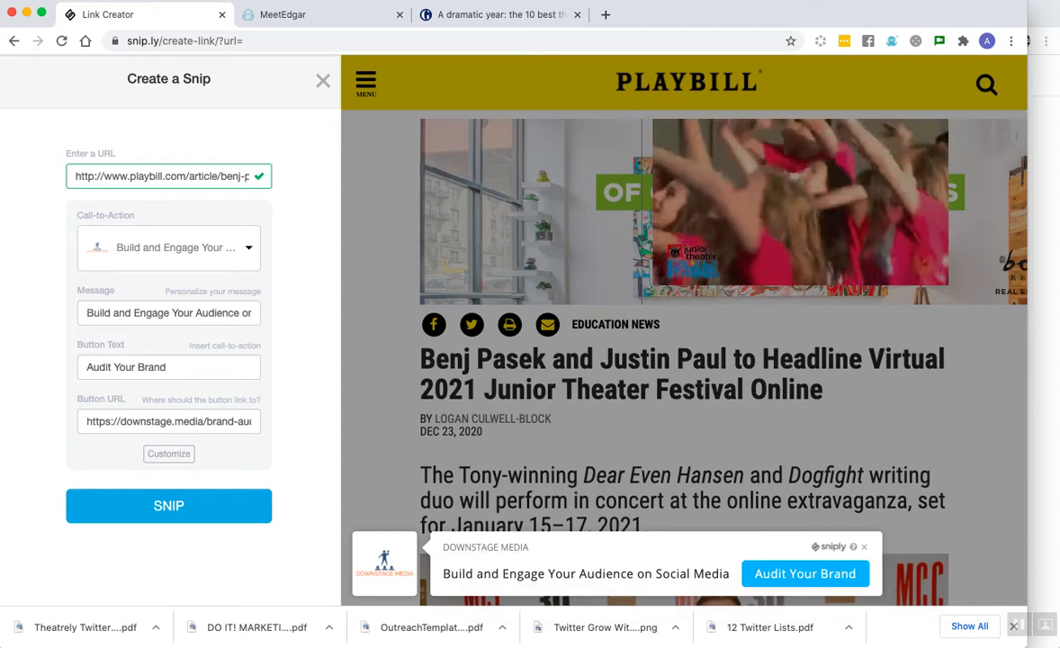
mouse_move(804, 572)
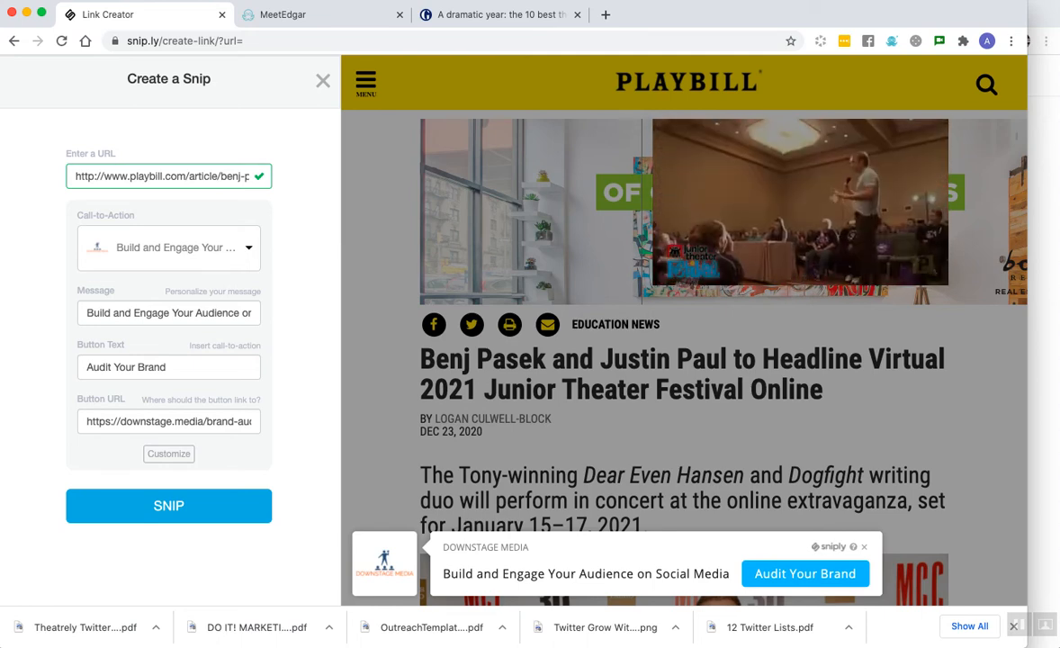
click(169, 504)
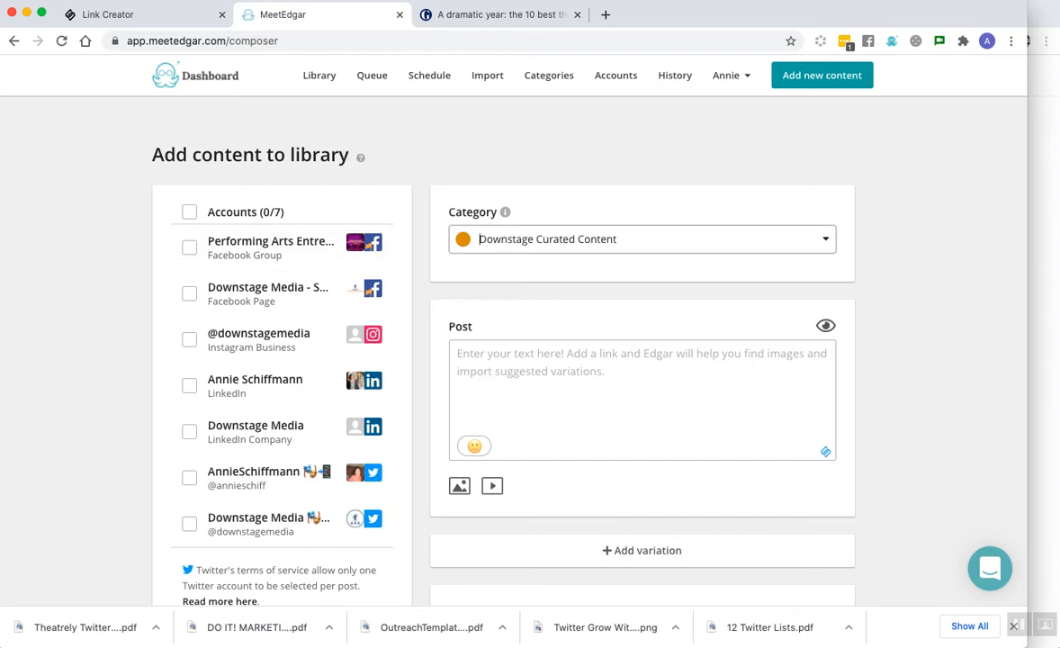
mouse_move(255, 432)
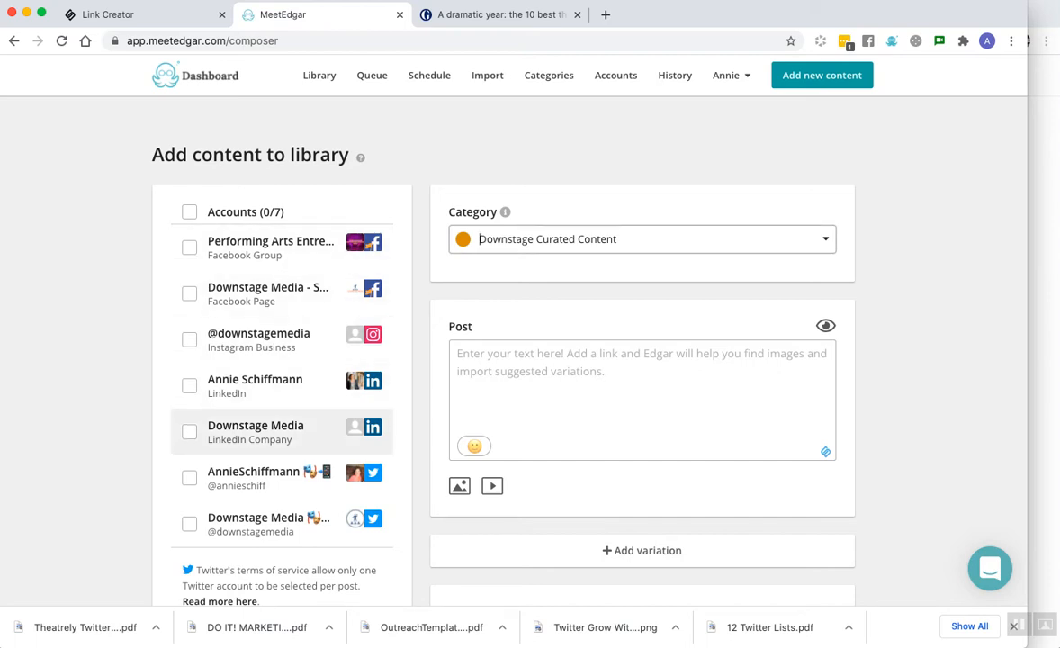
mouse_move(270, 248)
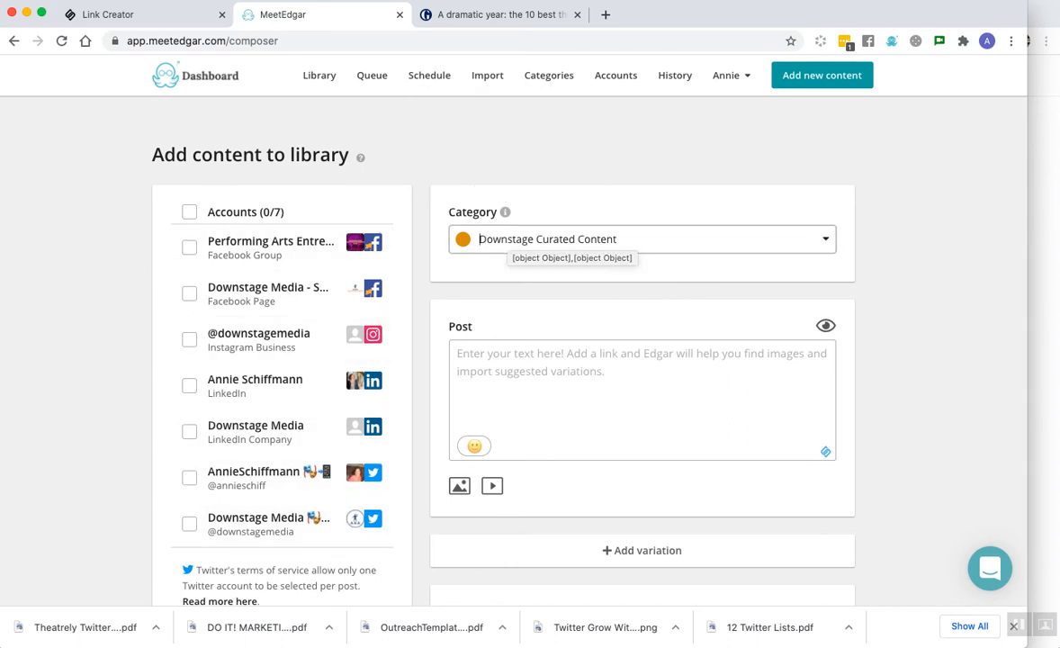
mouse_move(270, 293)
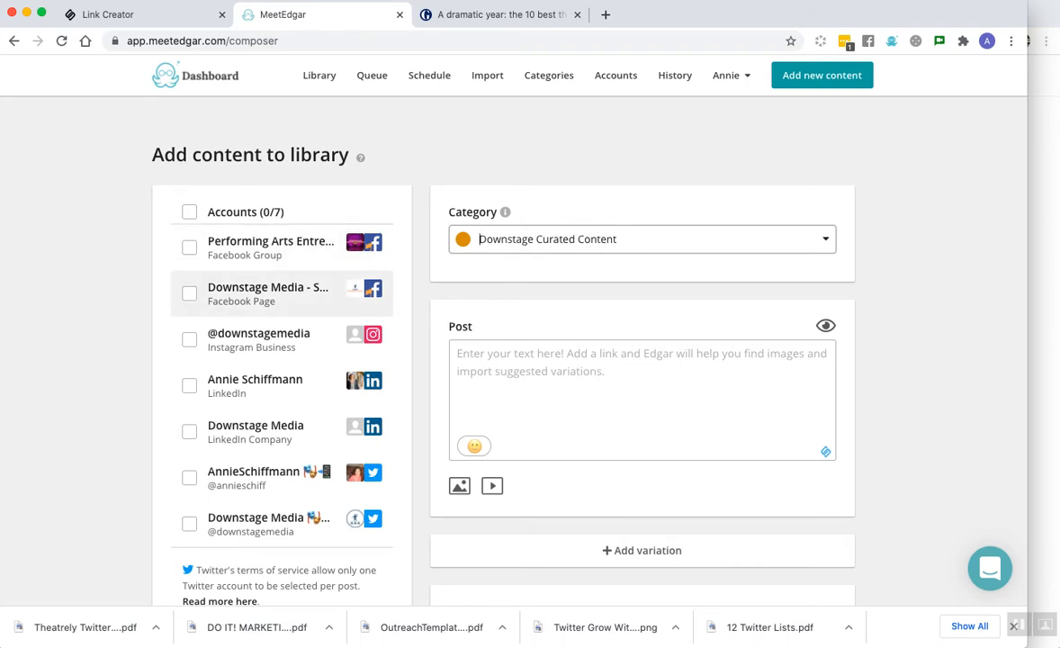
mouse_move(259, 338)
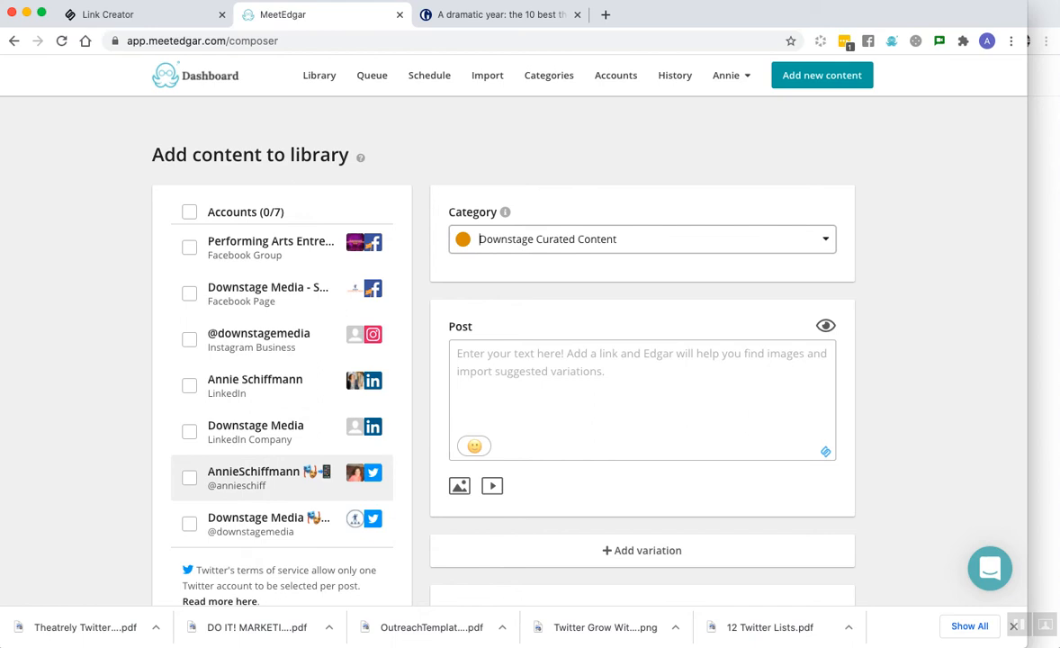
Step: Tick the personal Twitter account and the Downstage Media LinkedIn company page as destinations
click(189, 477)
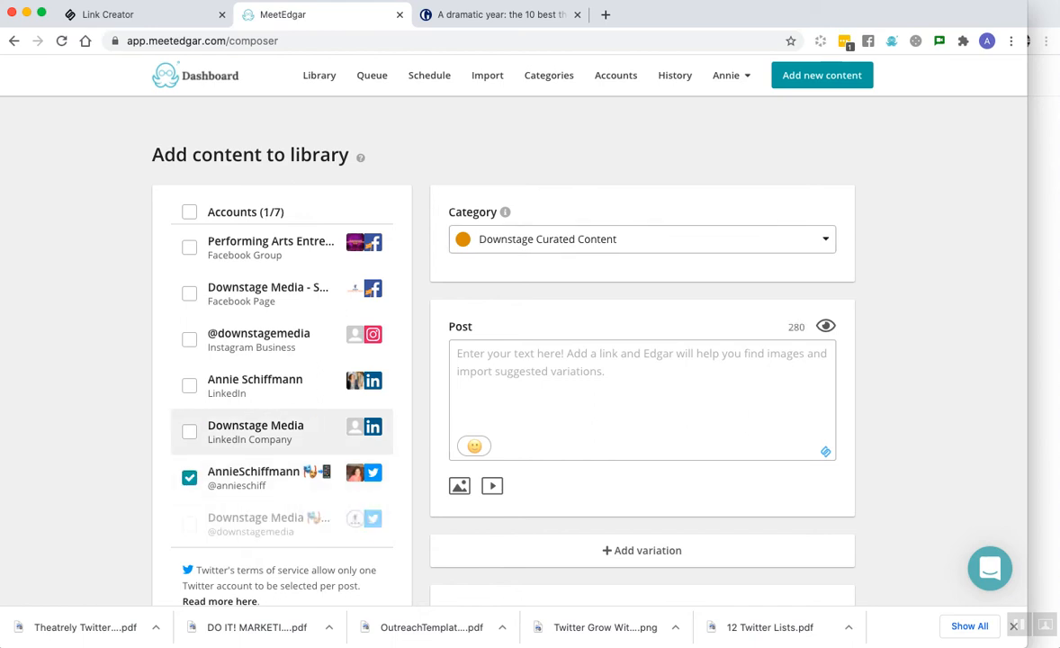
click(189, 431)
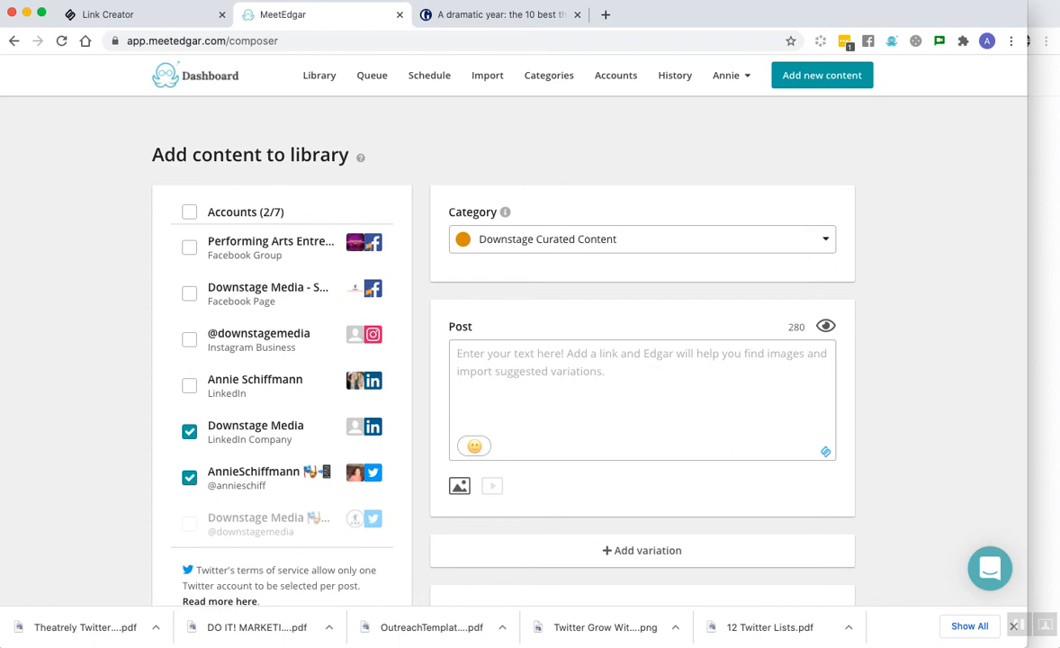
Step: Paste the Playbill Pasek and Paul article URL into the post so its link preview attaches
text(http://www.playbill.com/article/benj-pasek-and-justin-paul-to-headline-virtual-2021-junior-theater-festival-online)
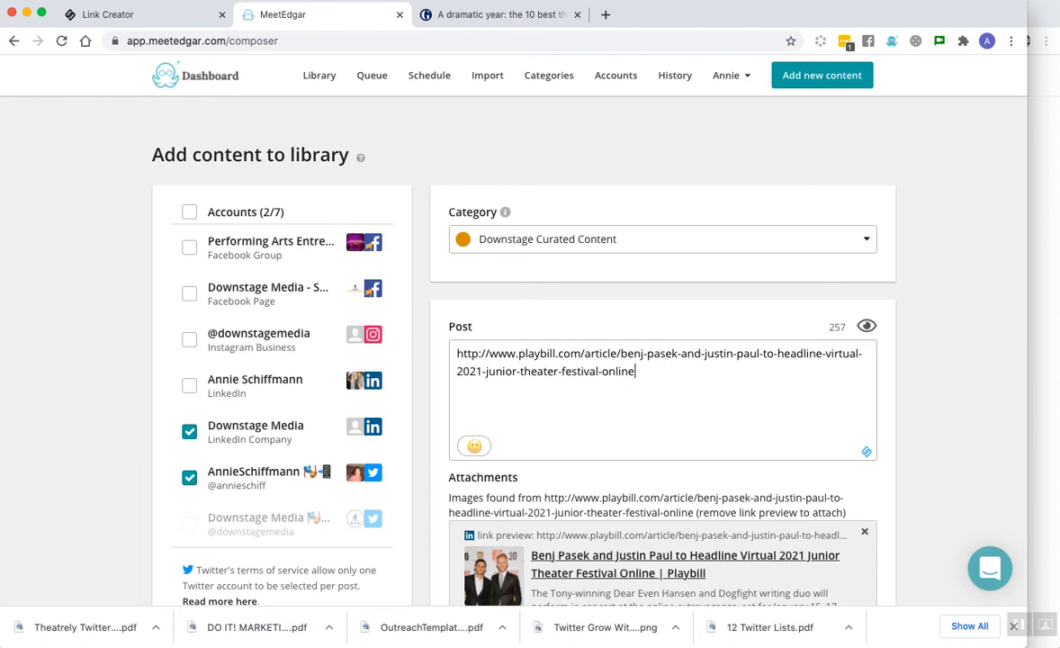
mouse_move(865, 450)
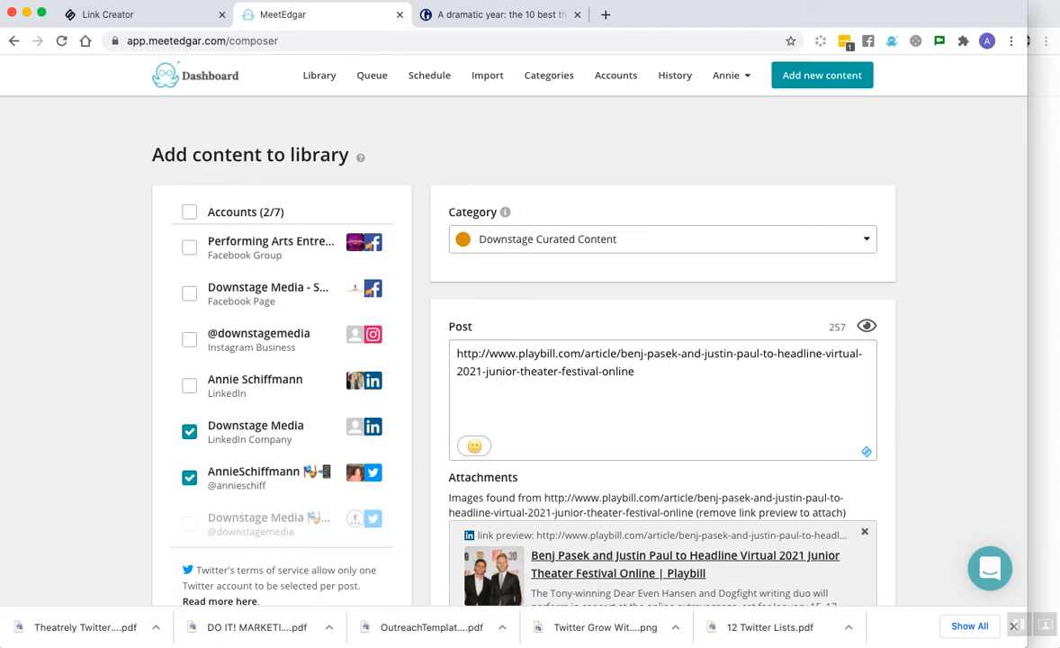
click(108, 14)
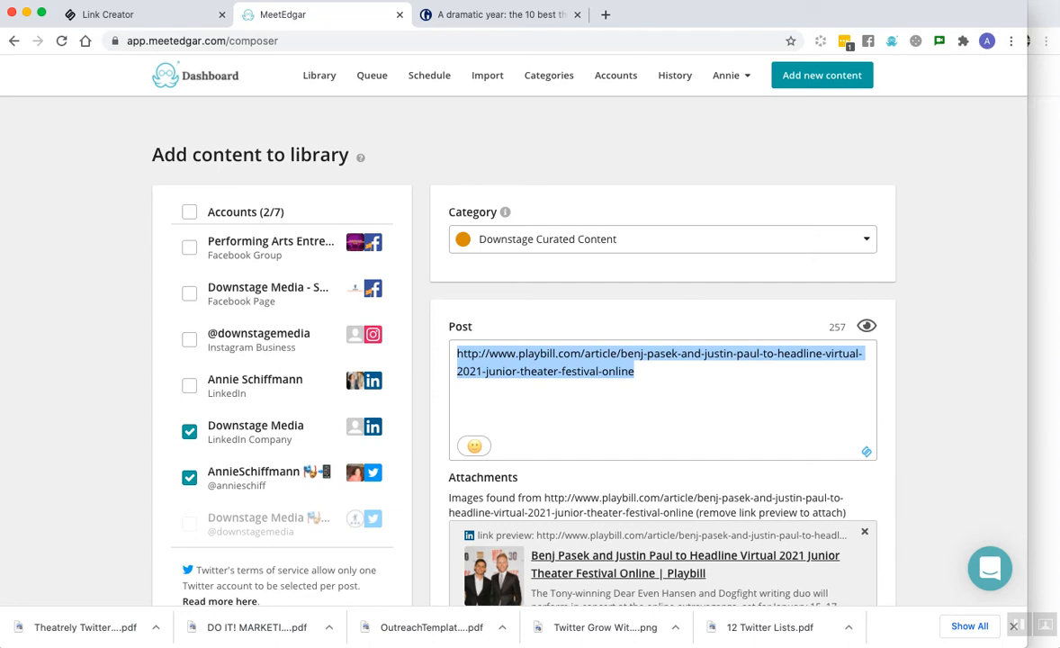
mouse_move(866, 450)
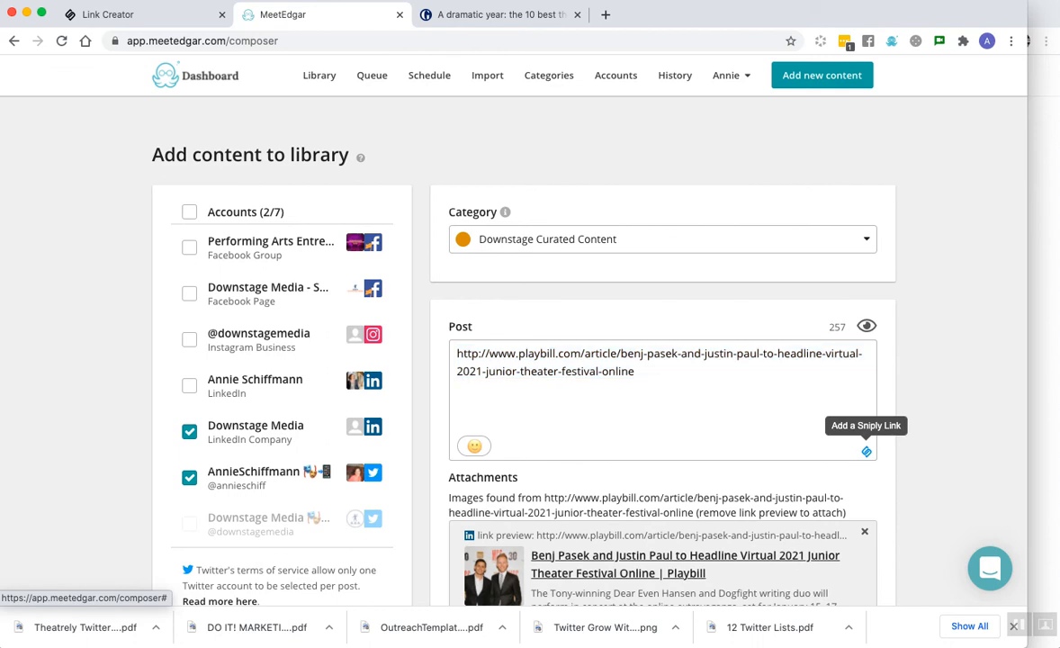
Step: Turn the Playbill link into the Sniply short link snip.ly/fnaenp, keeping the Build and Engage call-to-action
click(866, 450)
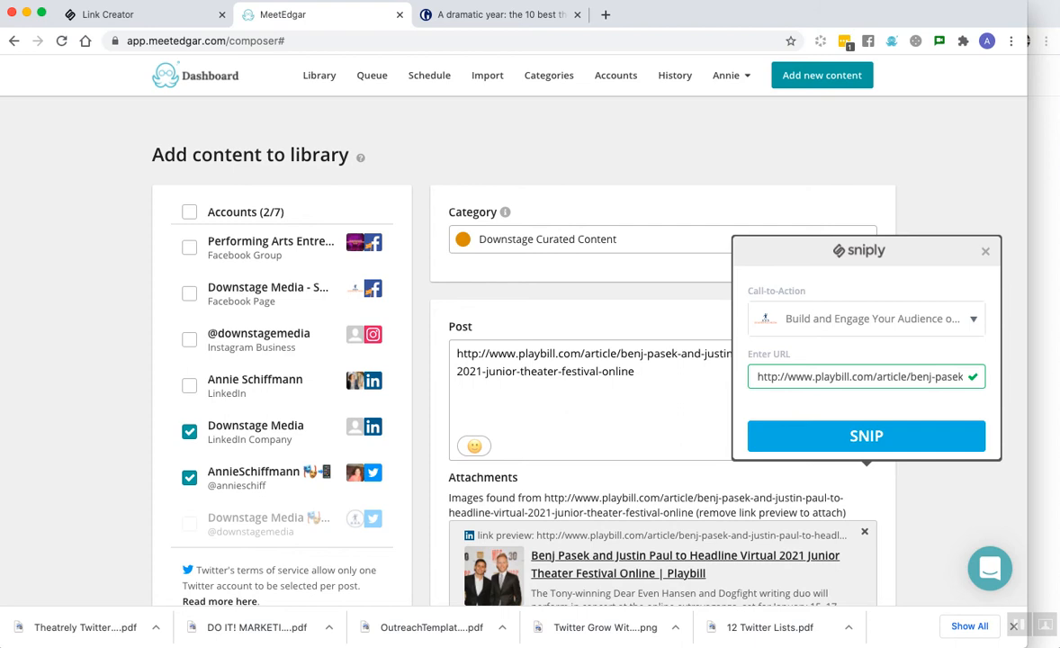
mouse_move(866, 436)
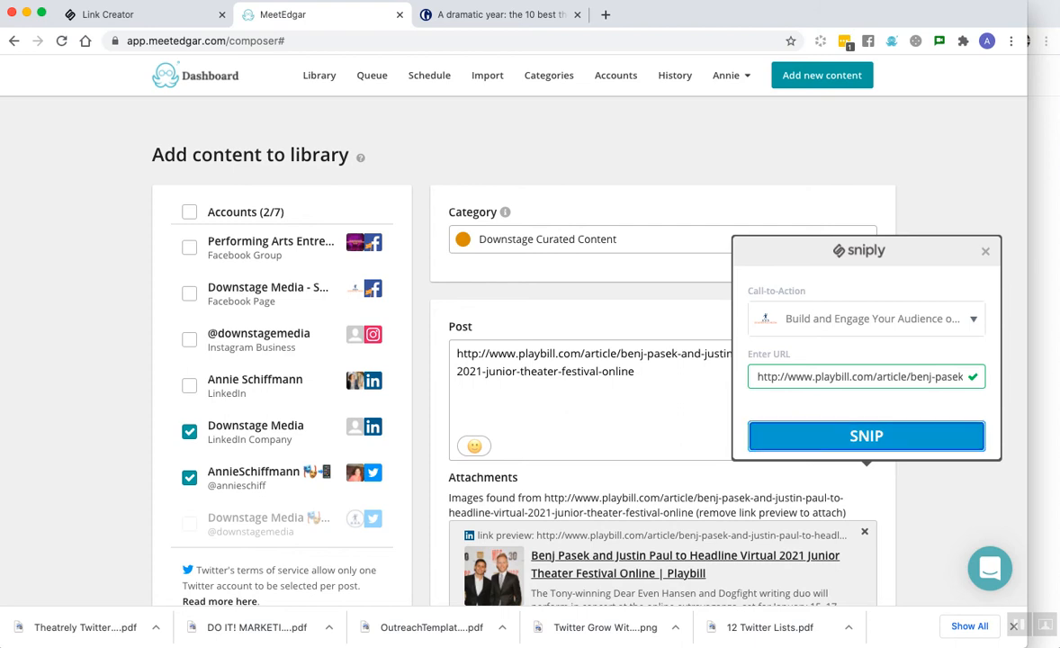
click(866, 435)
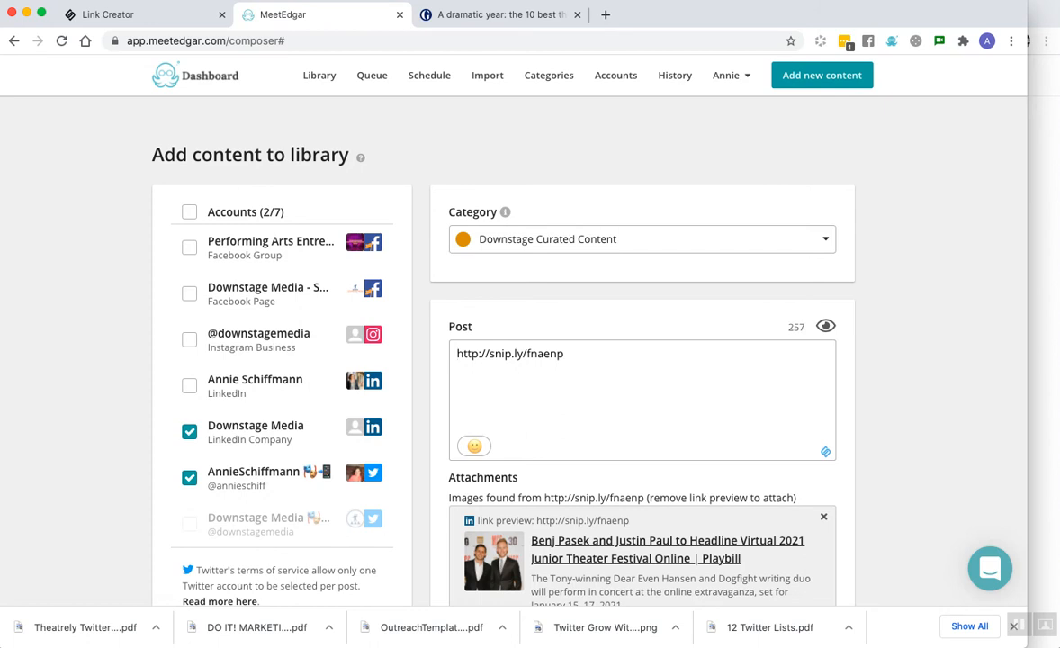
Step: Write a caption before the link about Pasek and Paul being savvy checking in with young people via their YouTube account
text(Pasek and Paul a)
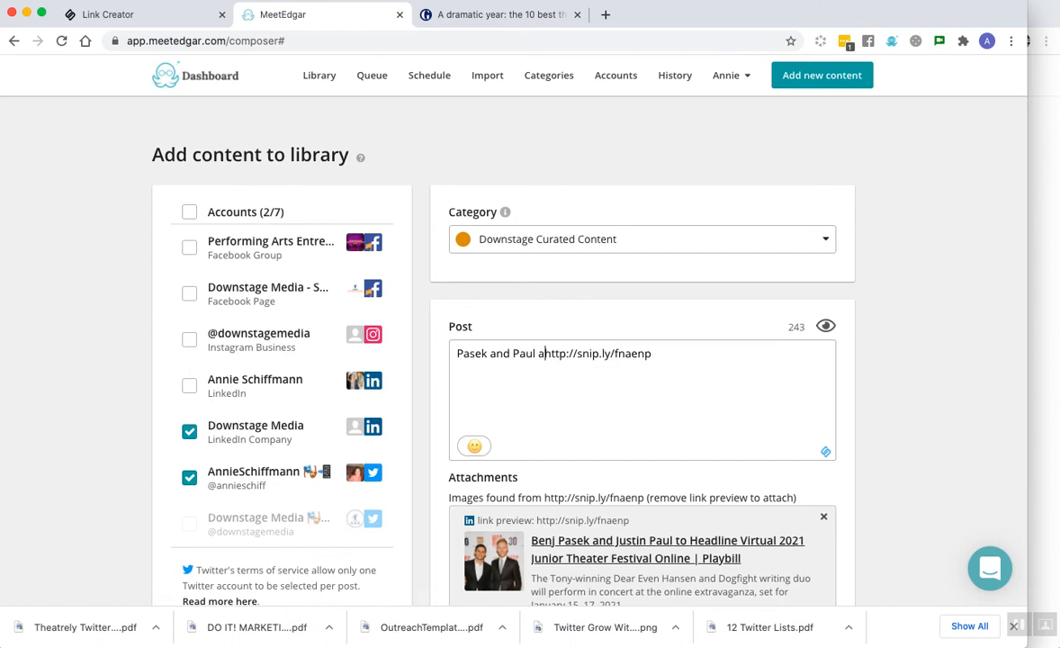
text(re so savvy with)
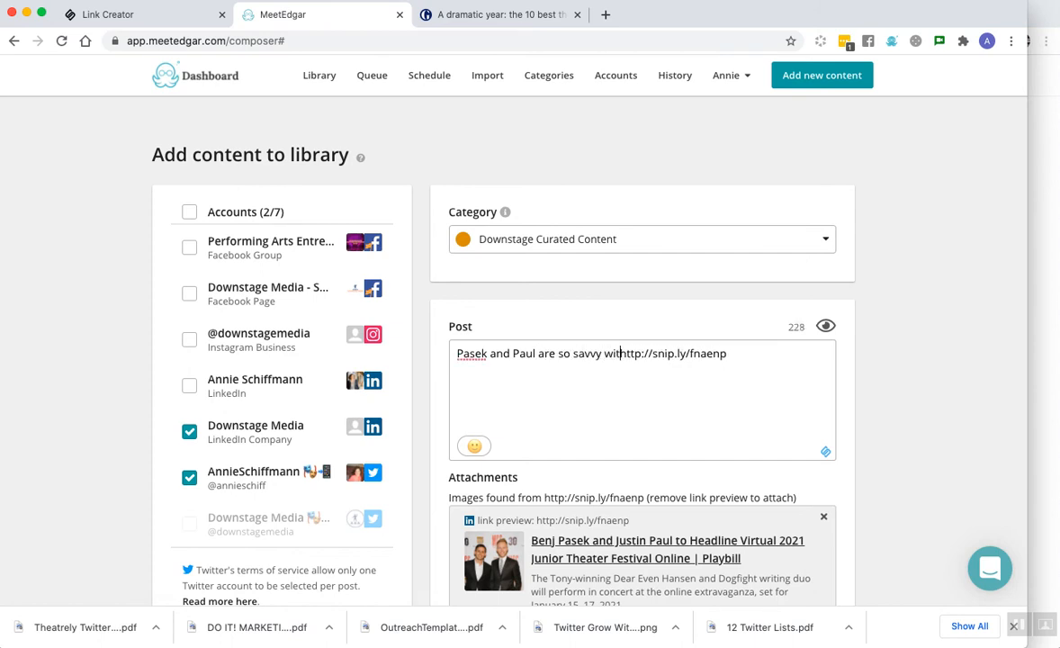
text(chh)
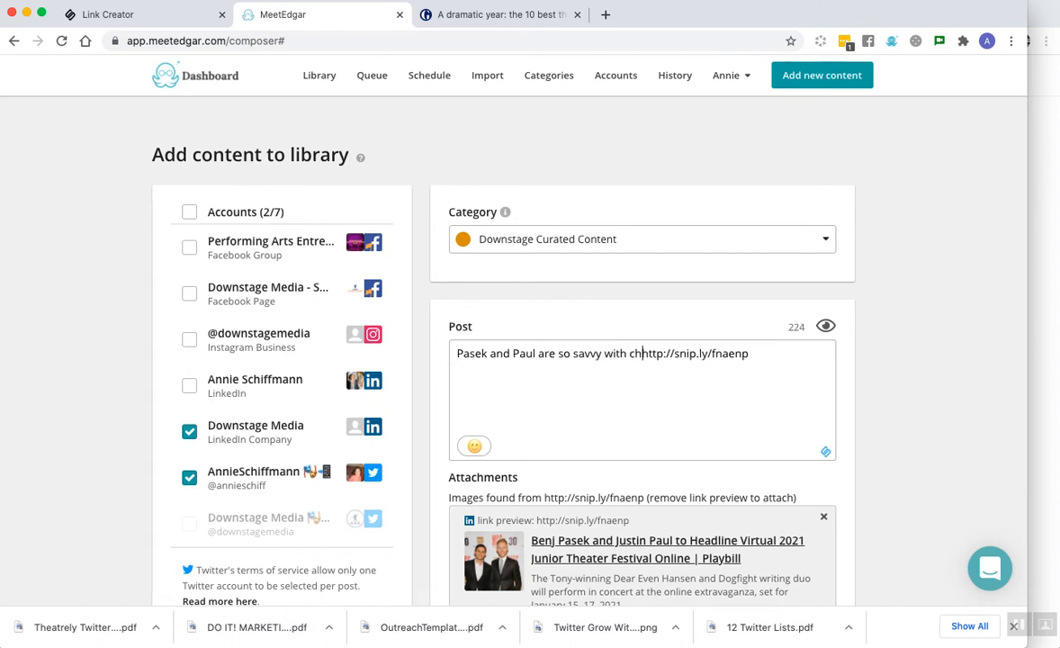
text(checking in with young)
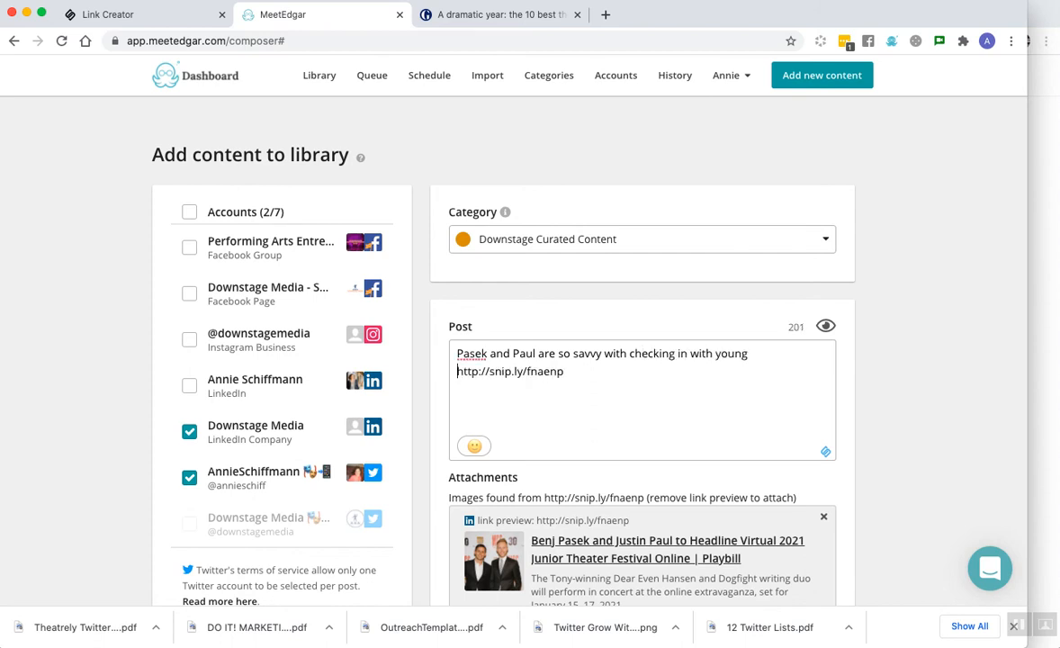
text(people -)
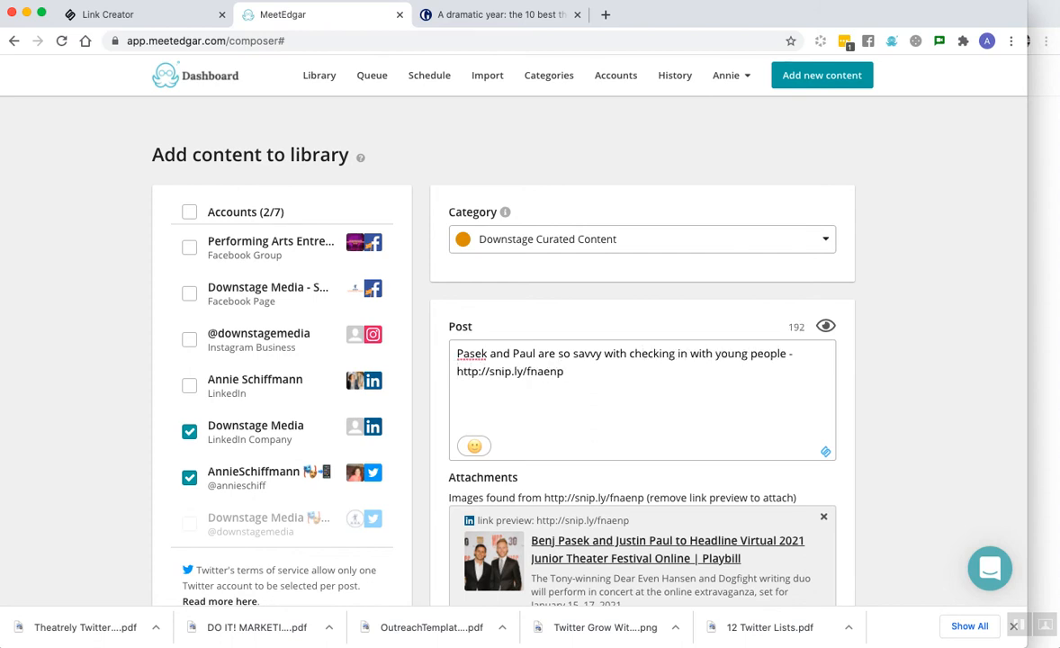
text(their)
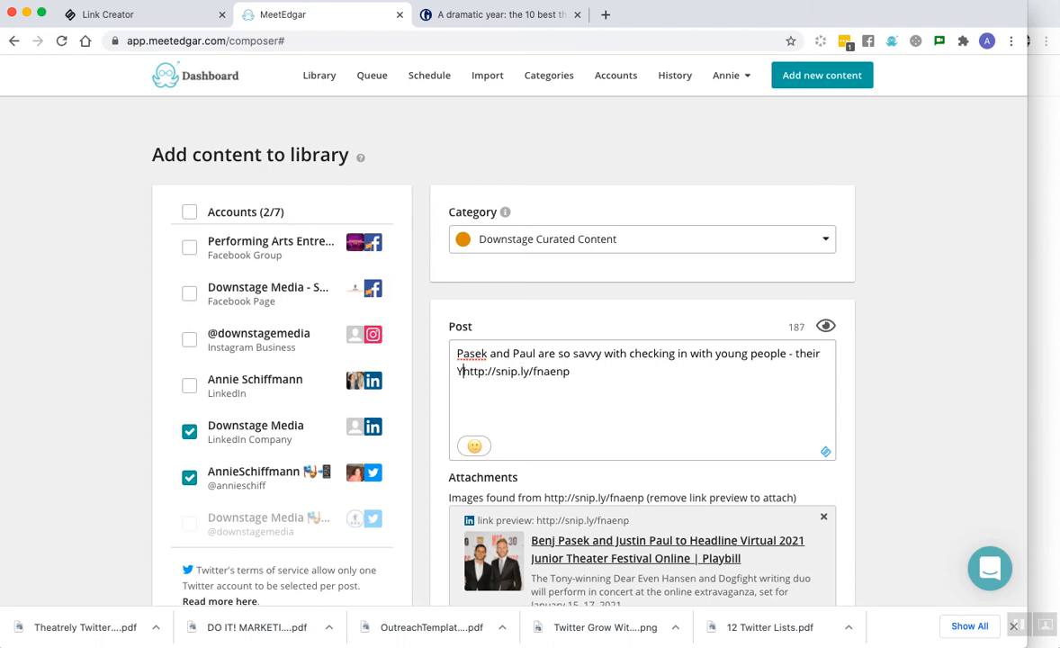
text(YouTube account helped to propel them before they were established.)
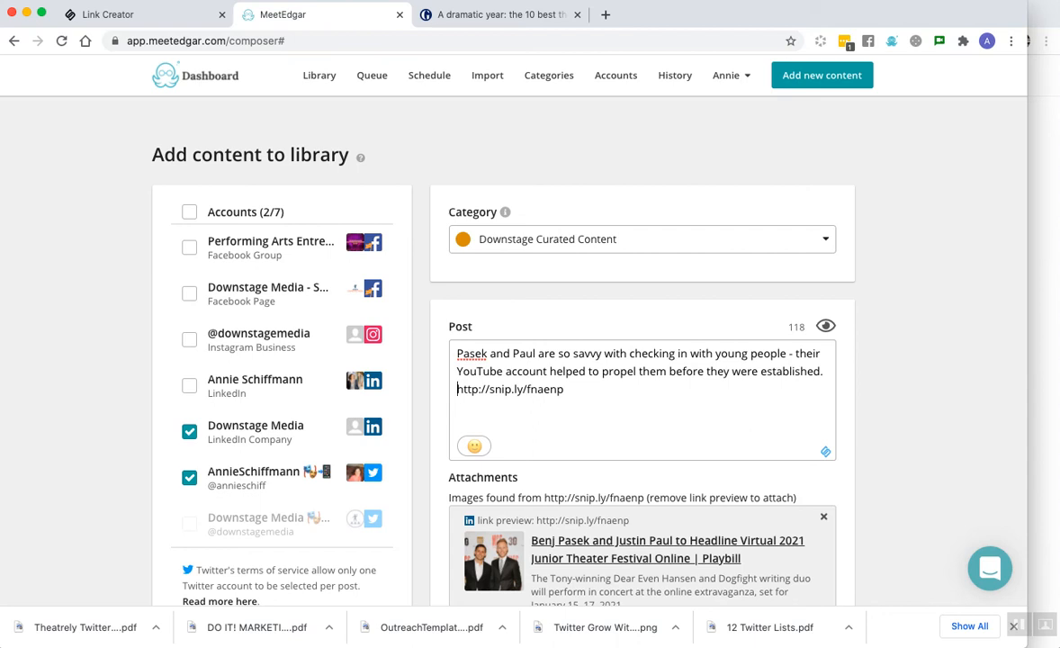
Step: Expand the composer's Advanced settings showing ed.gr shortening, Use Once and expiry options
scroll(down, 3)
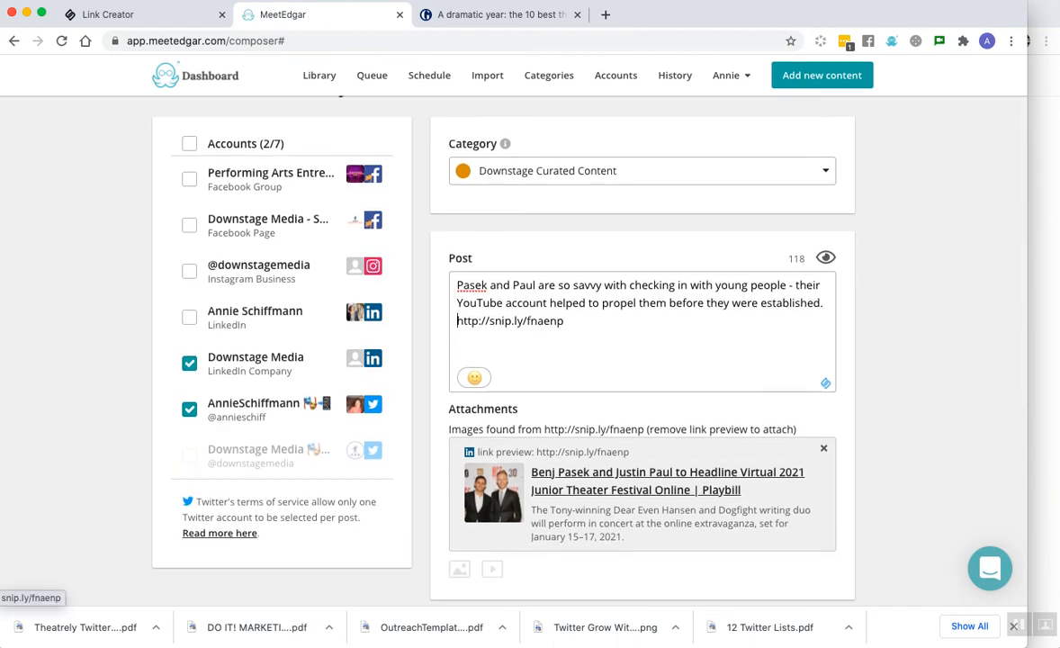
scroll(down, 3)
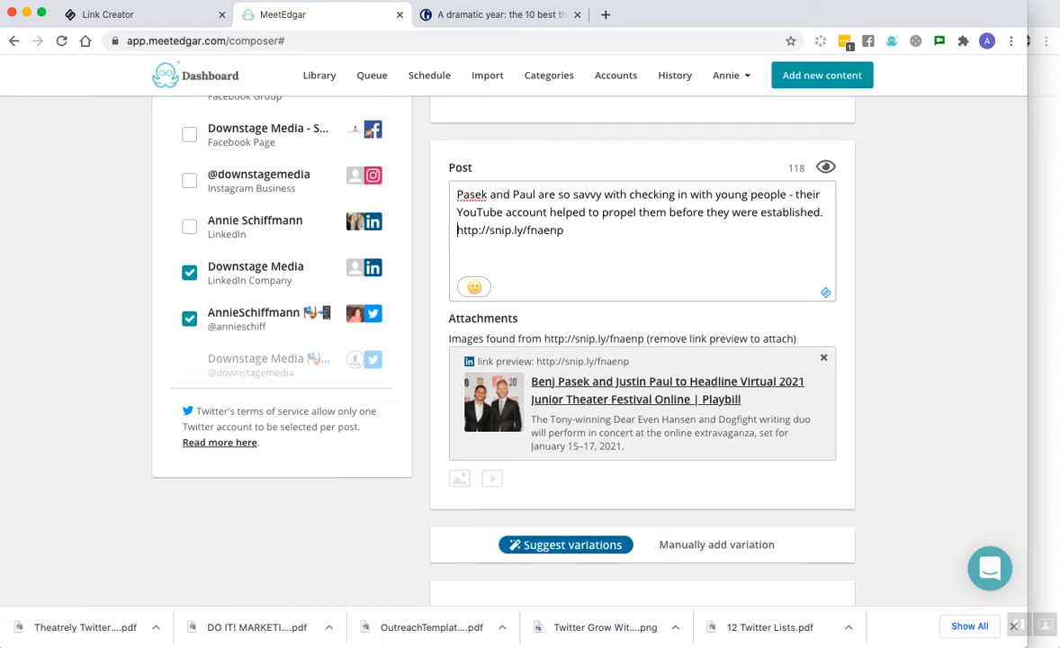
scroll(down, 3)
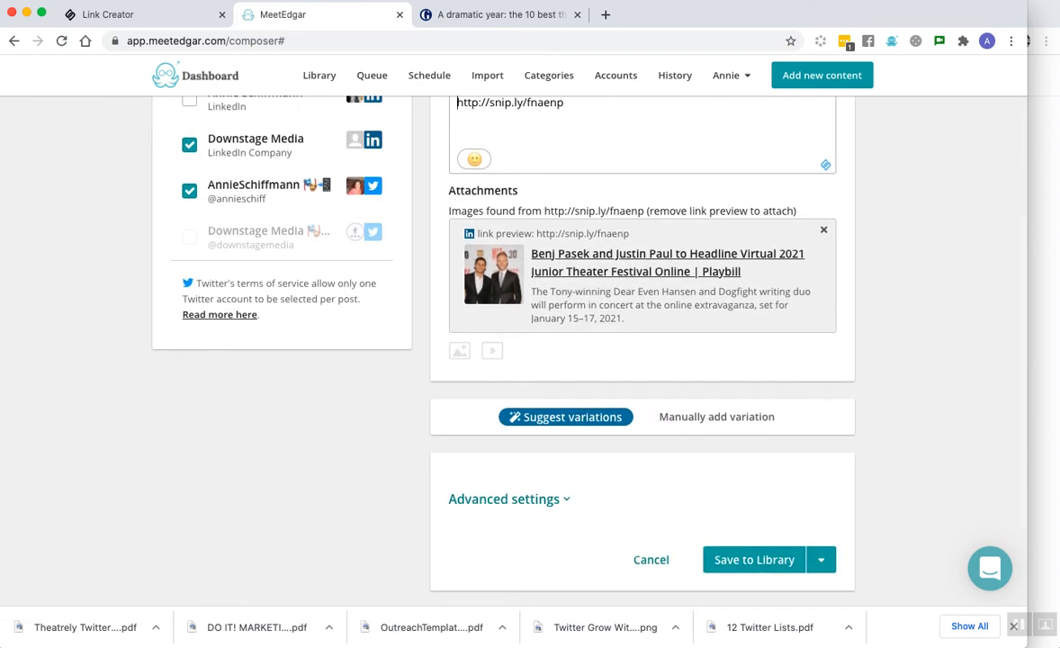
scroll(down, 3)
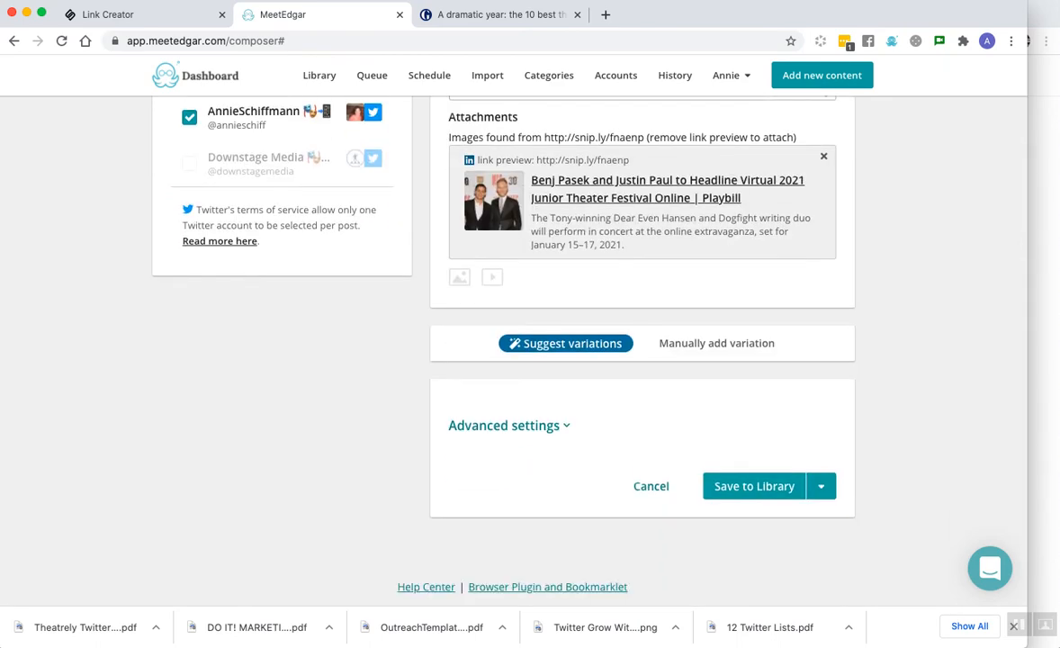
mouse_move(754, 486)
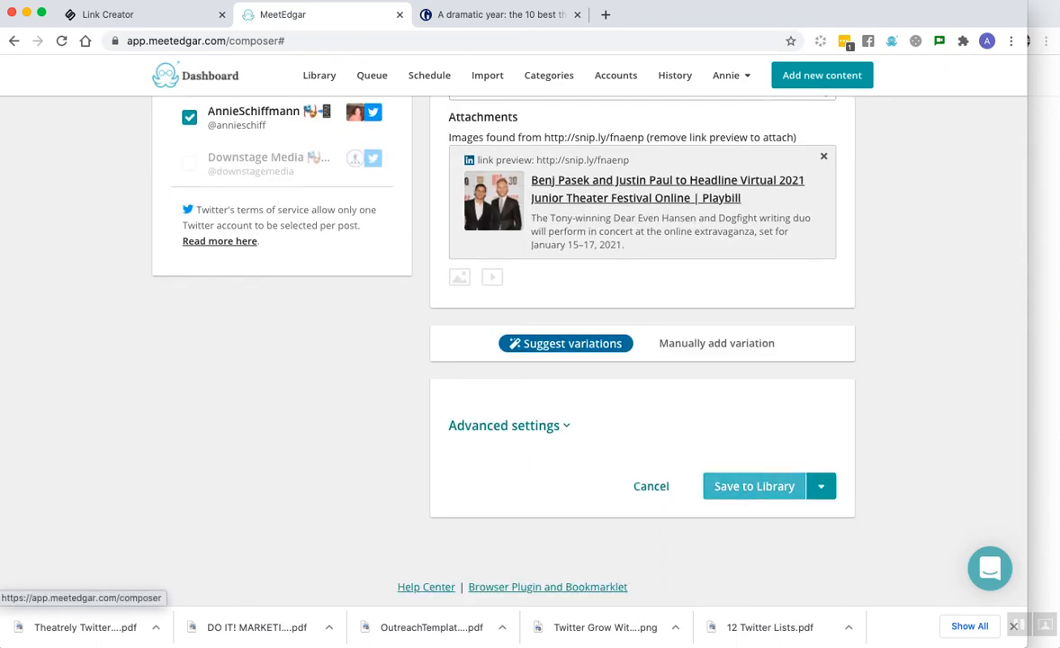
scroll(up, 3)
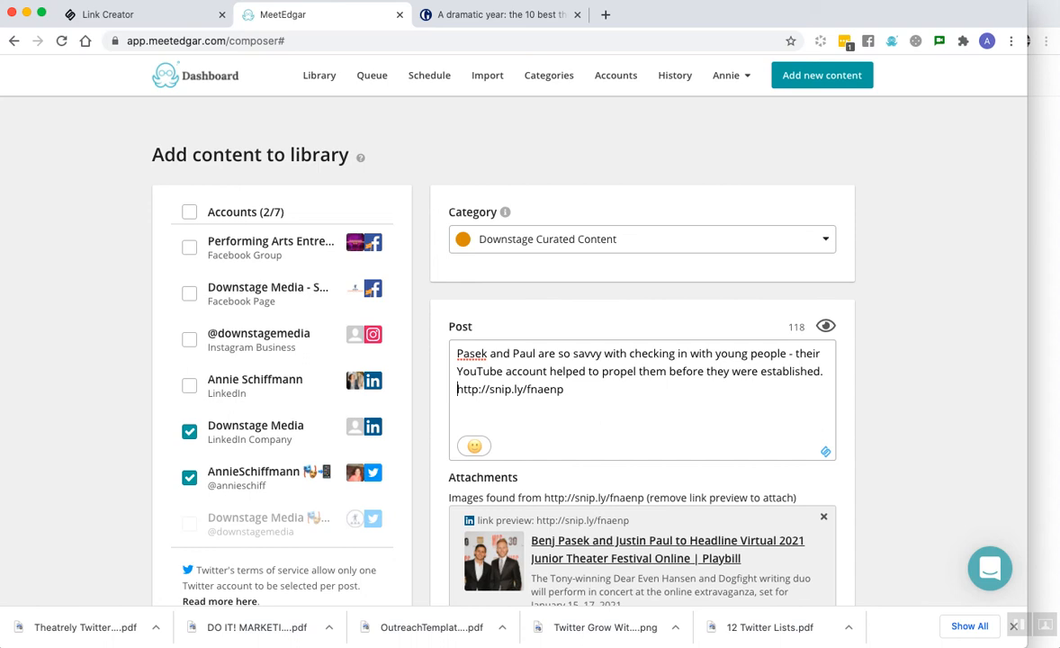
scroll(down, 3)
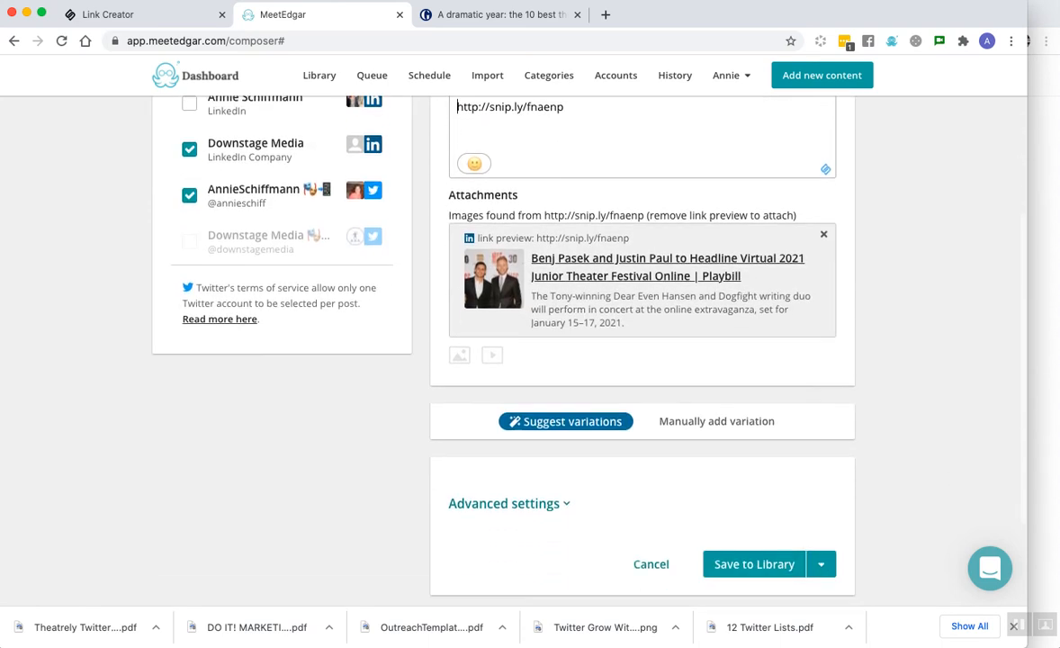
click(504, 504)
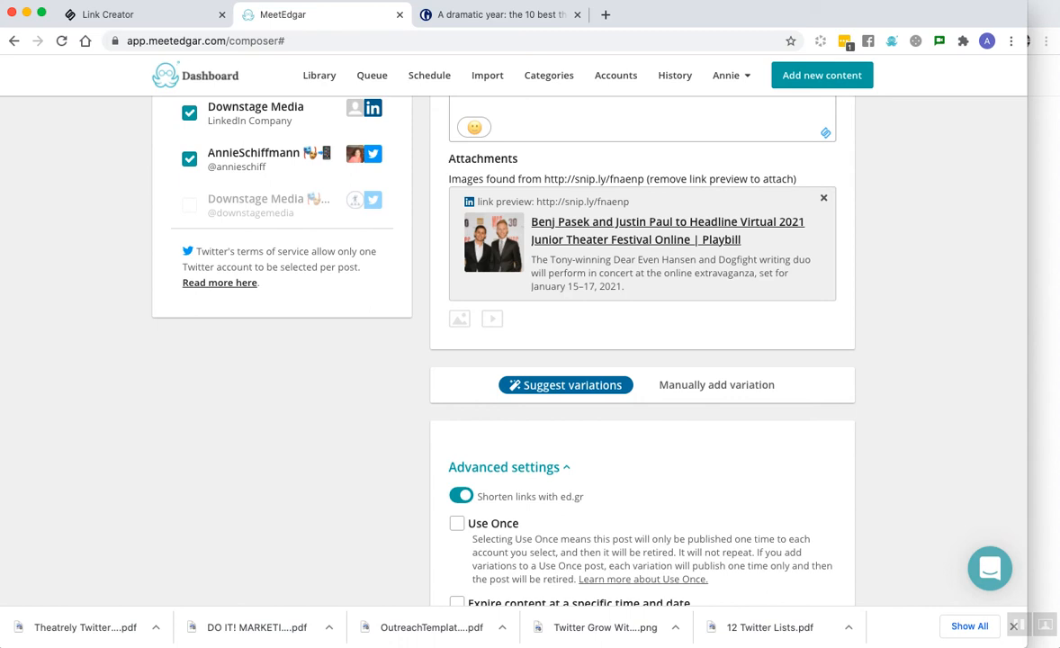
Step: Switch off ed.gr link shortening and enable an expiry date for the post
scroll(down, 3)
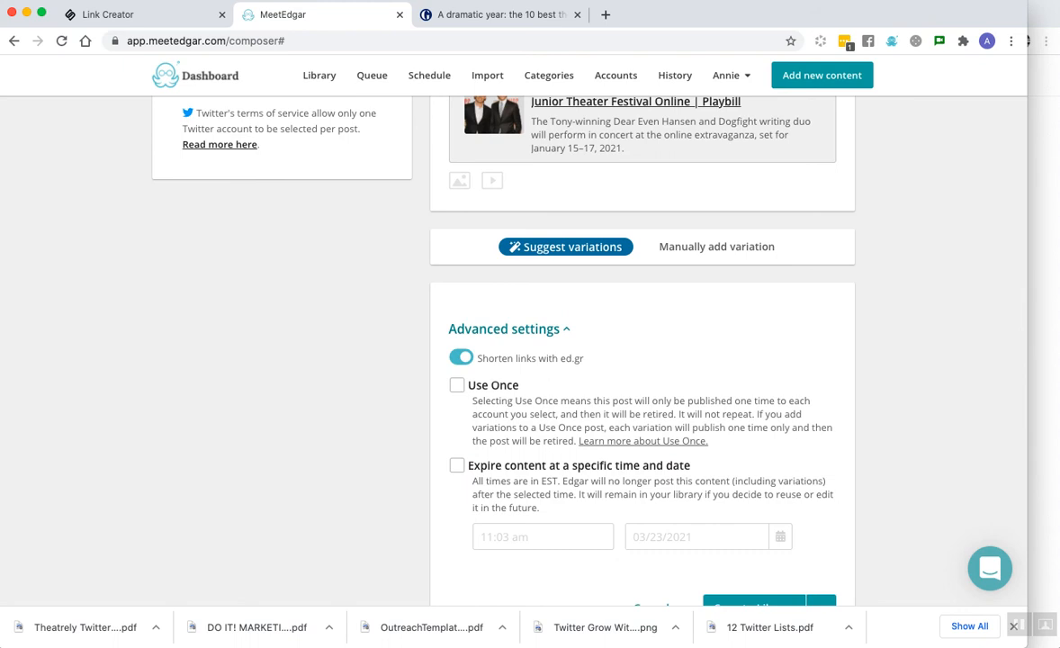
click(461, 357)
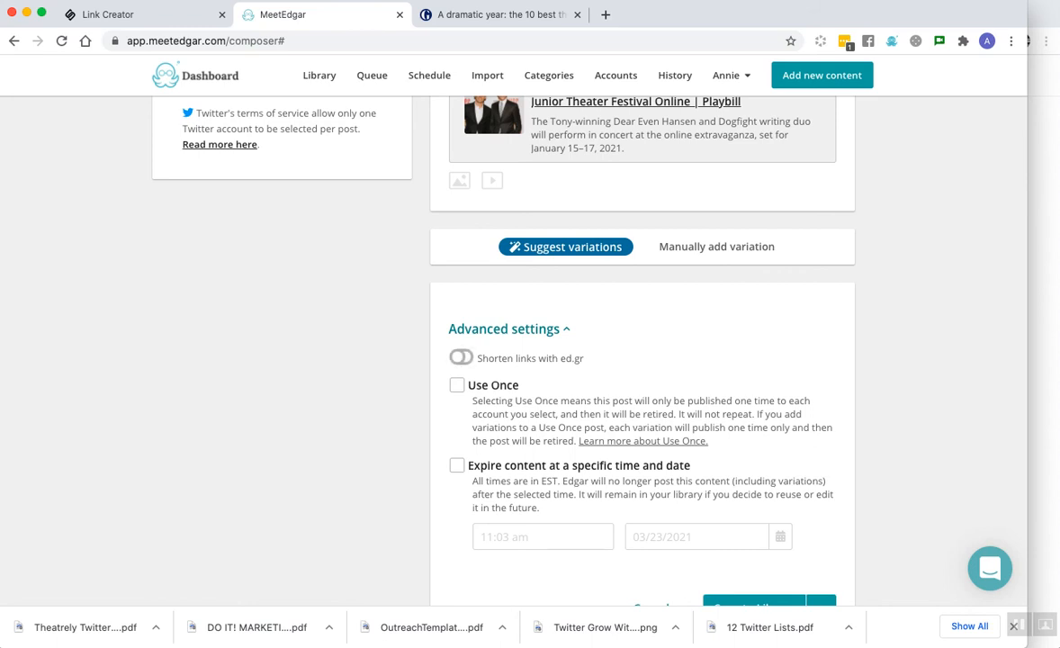
click(457, 464)
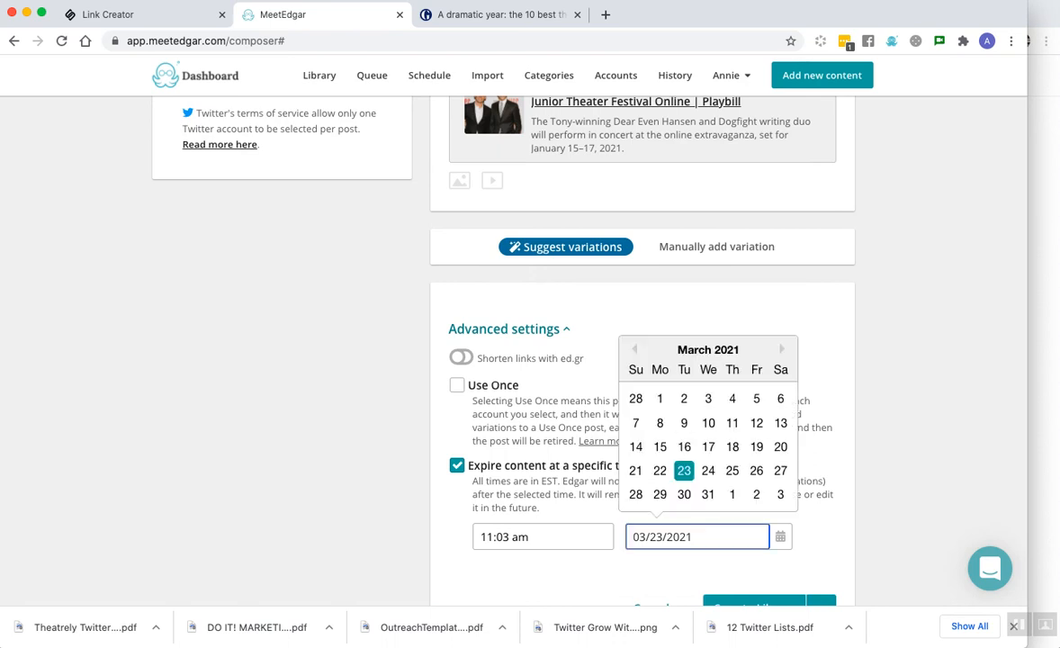
Step: Pick January 13, 2021 in the expiry calendar so the post expires at 11:03 am
click(635, 350)
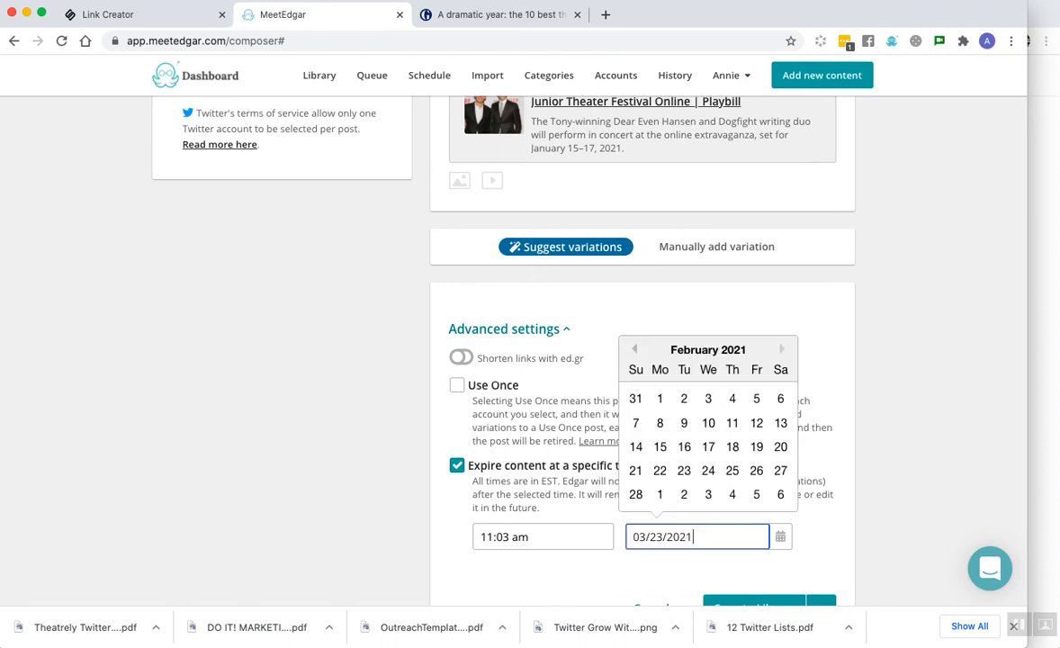
click(633, 349)
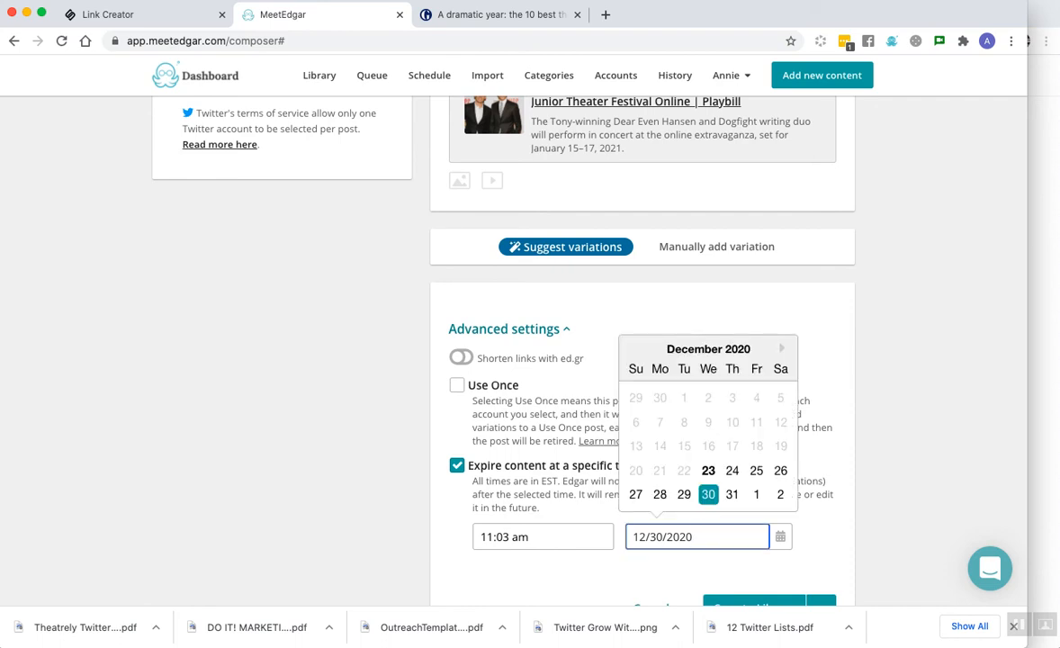
click(781, 349)
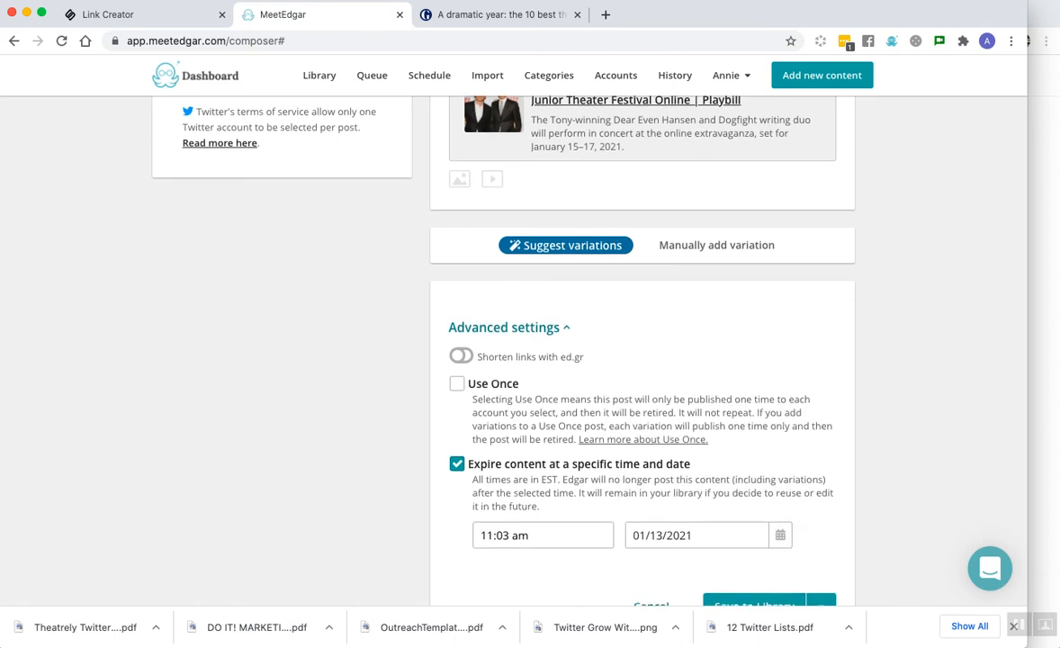
Step: Use 'Suggest variations' to add an empty Variation 2 beneath the Pasek and Paul caption
scroll(down, 3)
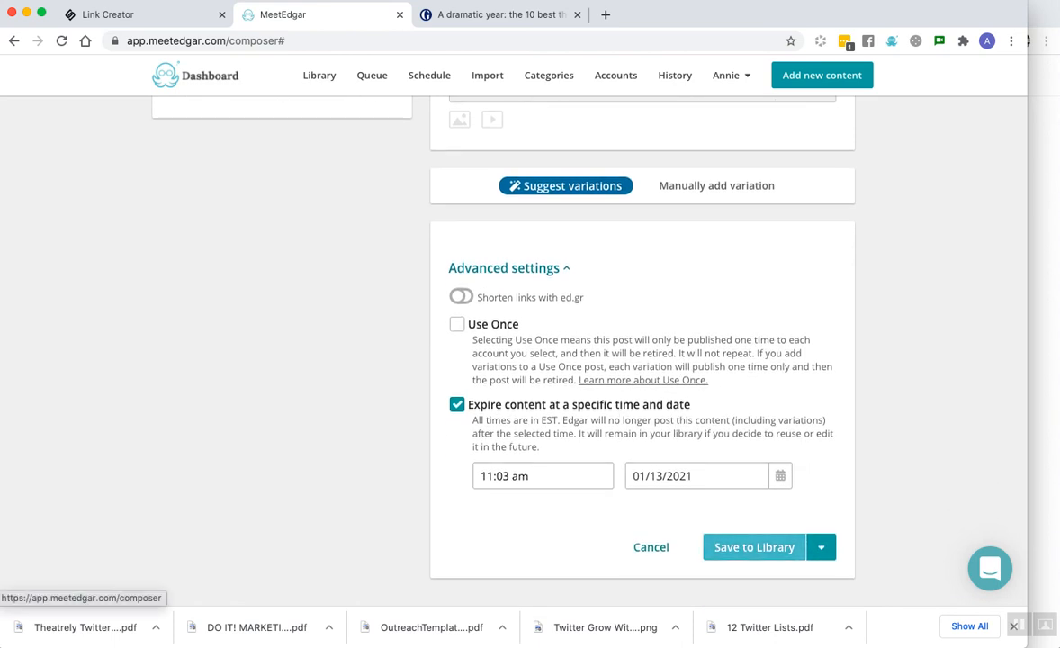
scroll(up, 3)
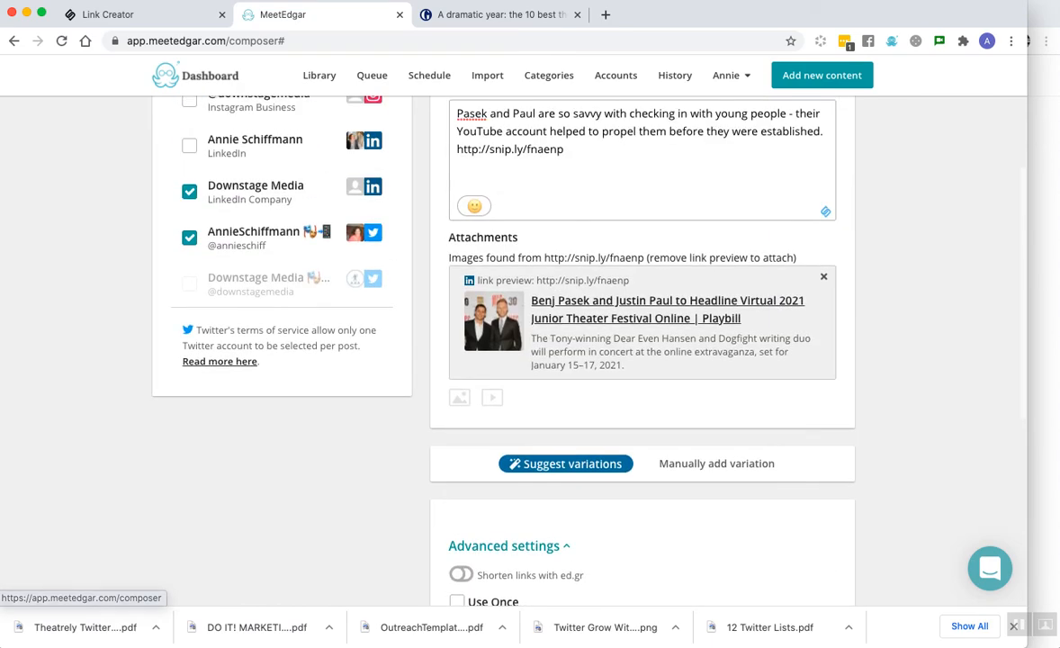
scroll(up, 3)
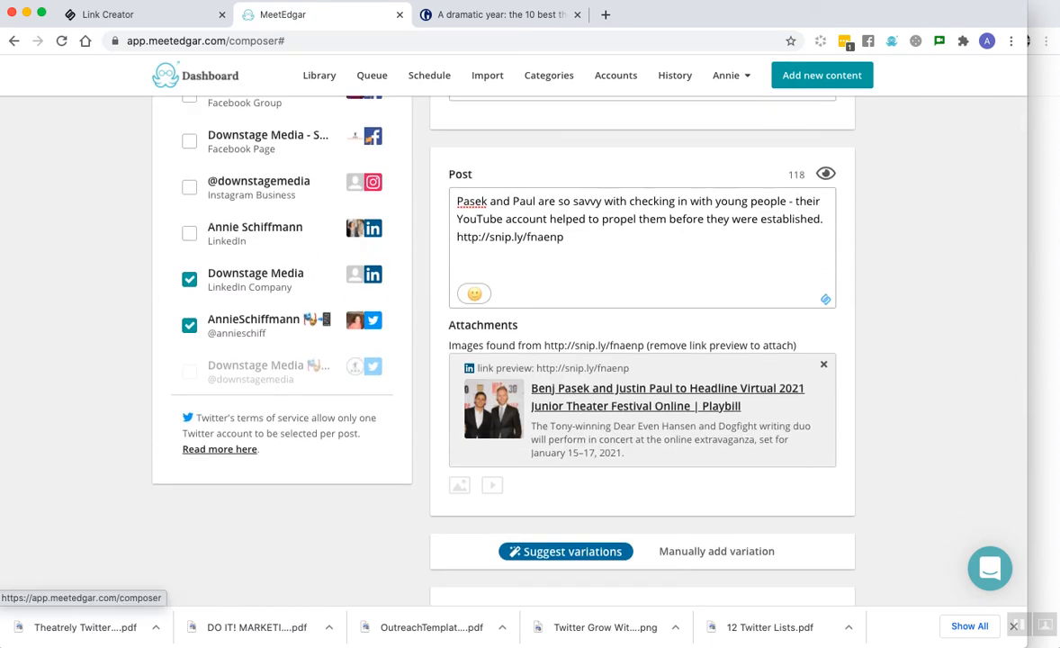
click(565, 550)
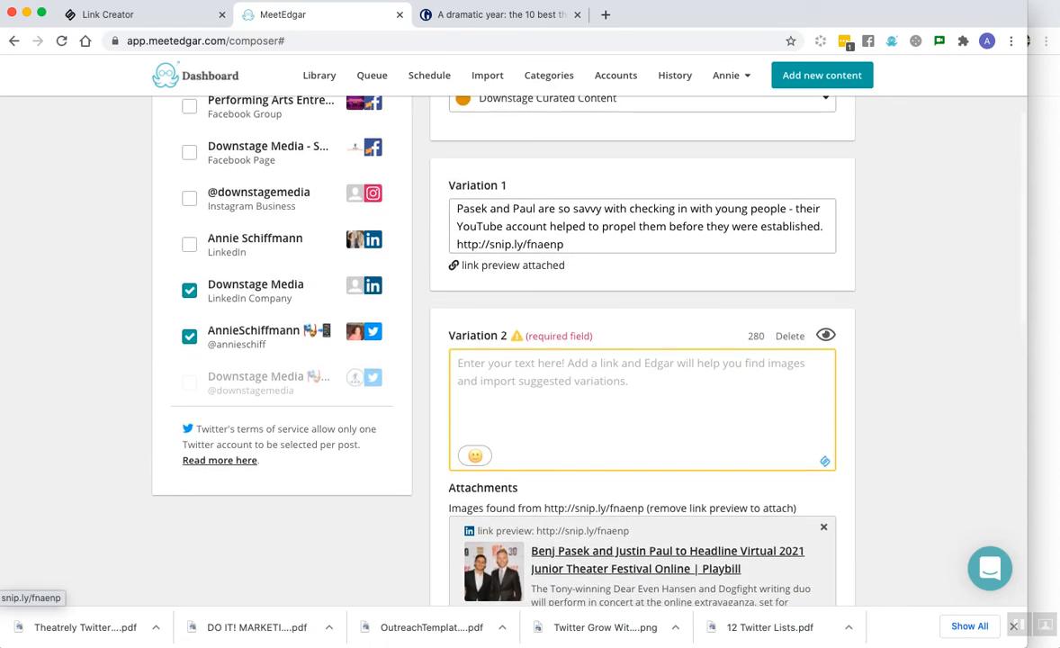
scroll(up, 3)
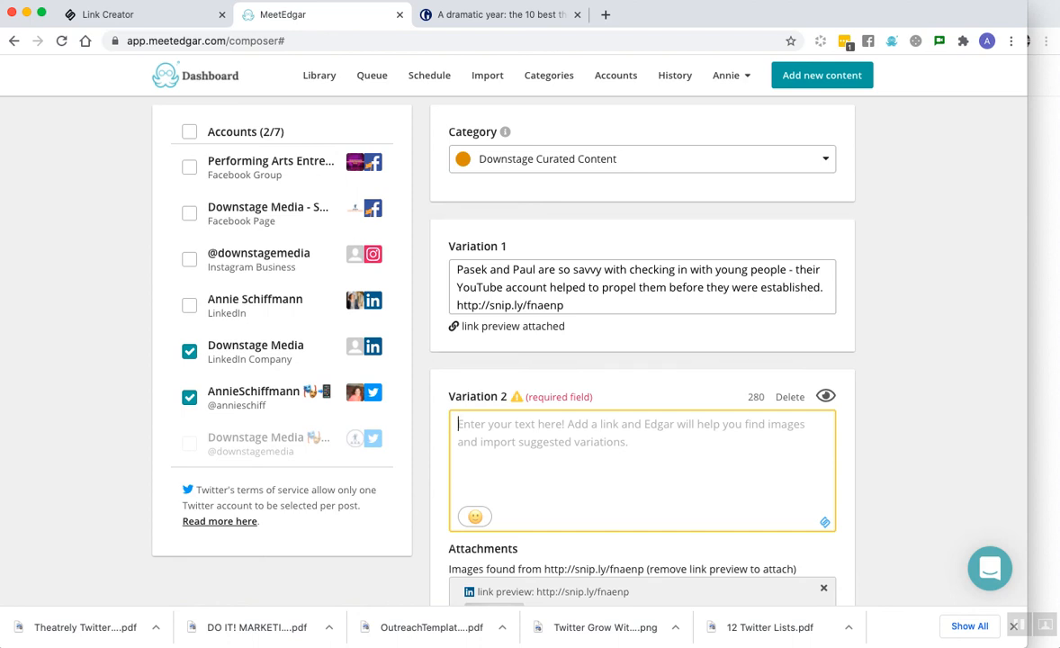
scroll(down, 3)
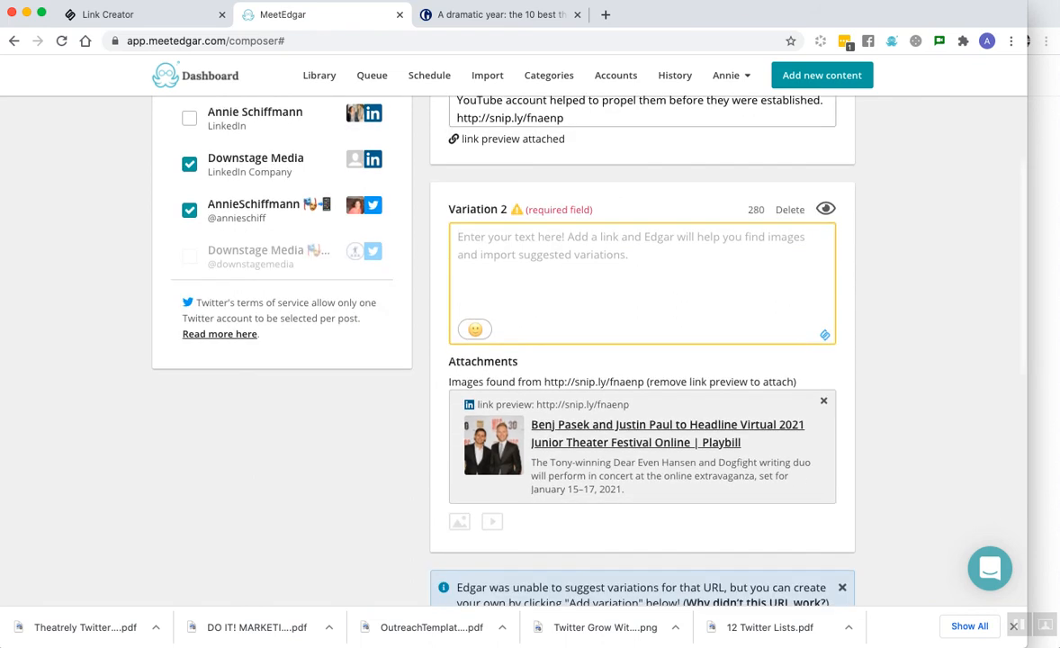
scroll(down, 3)
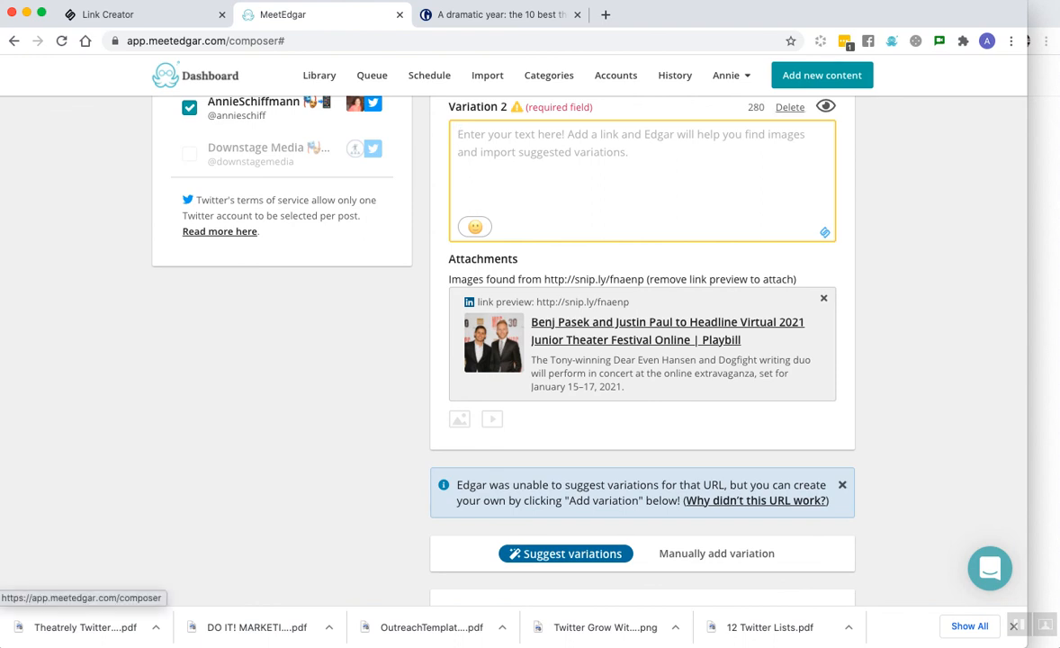
Step: Save the post to the Library via the Save to Library dropdown
scroll(down, 3)
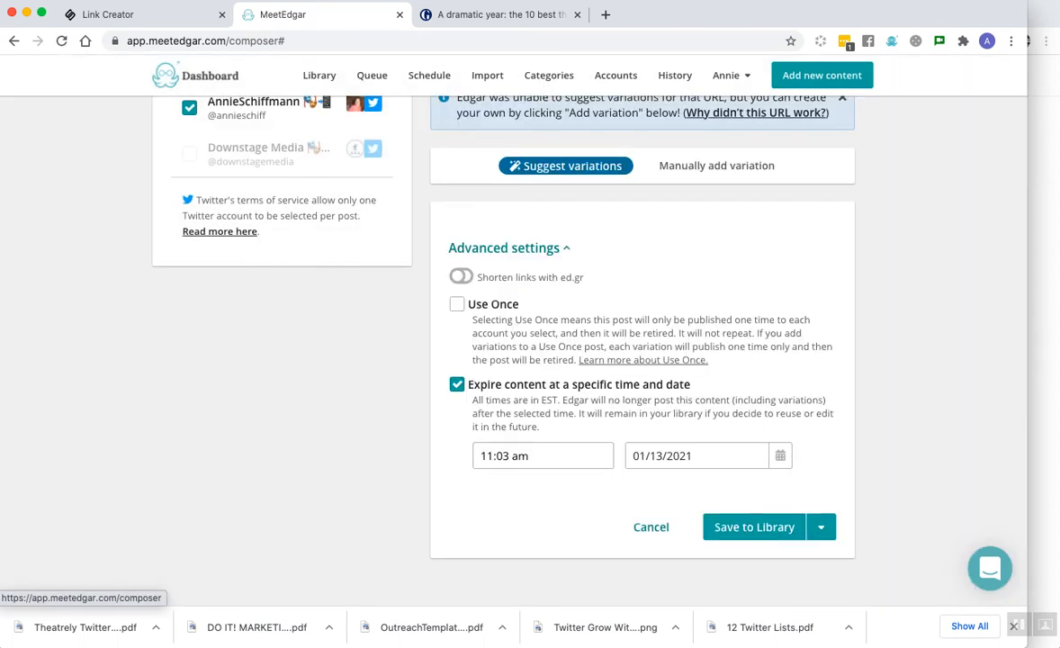
click(821, 525)
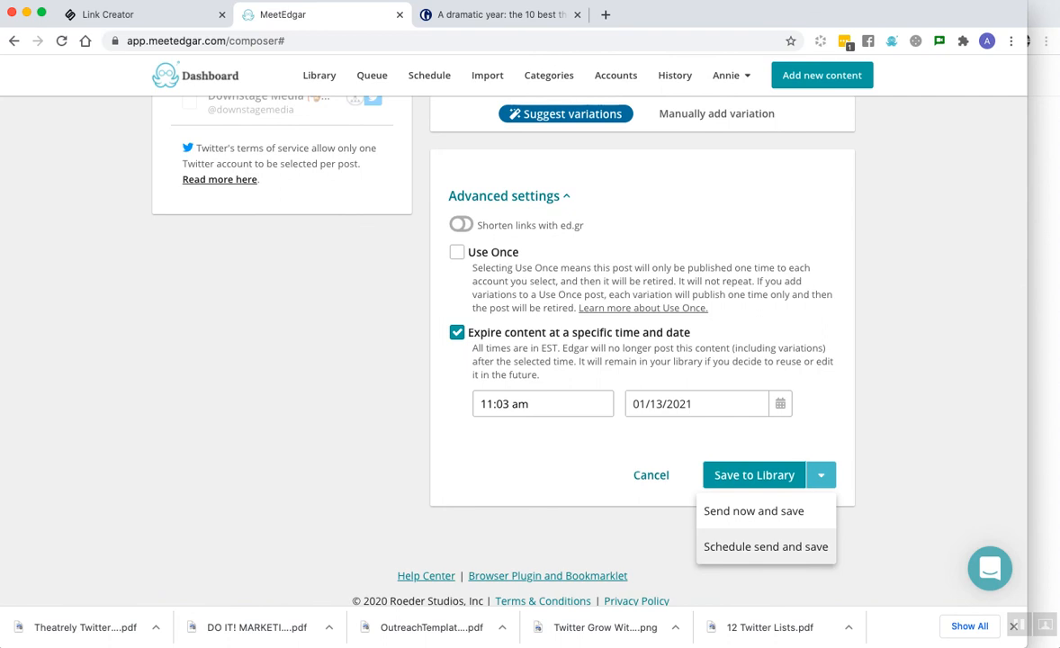
click(754, 475)
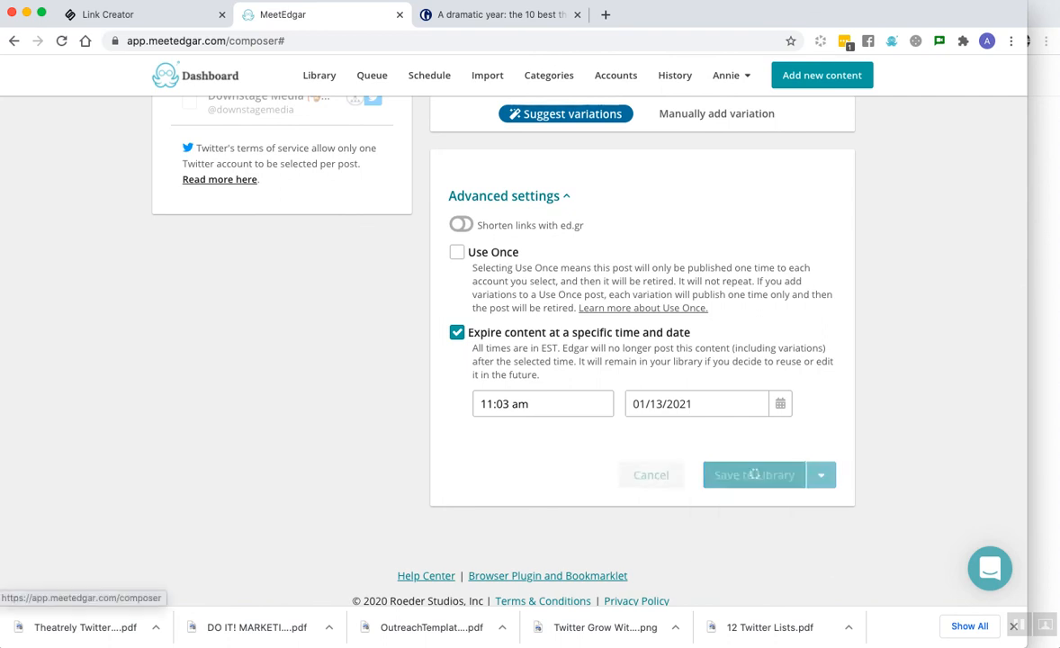
click(752, 475)
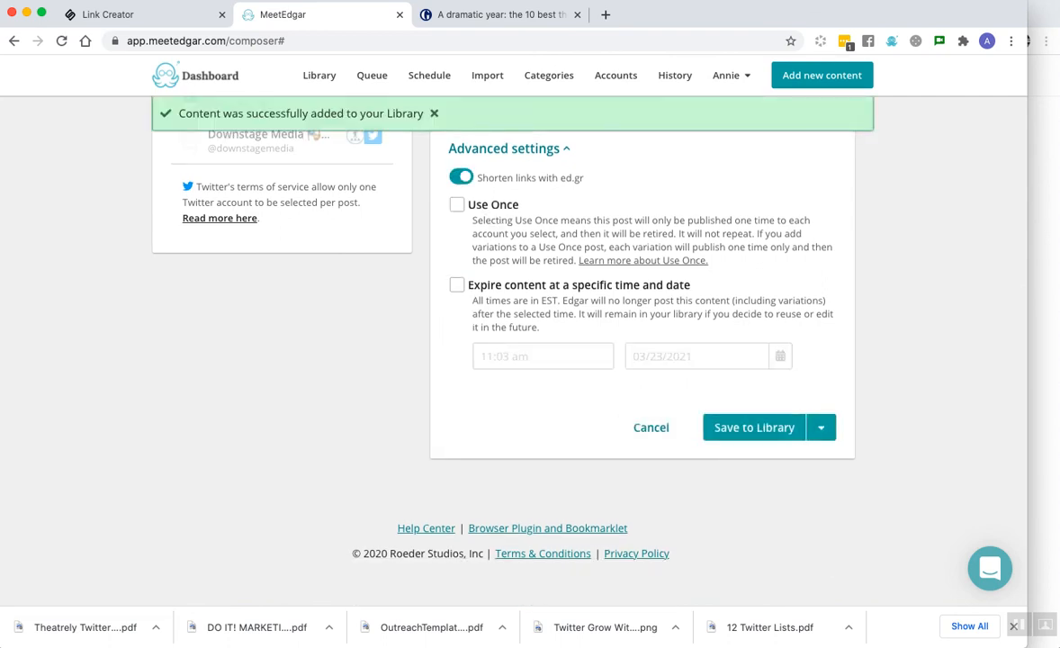